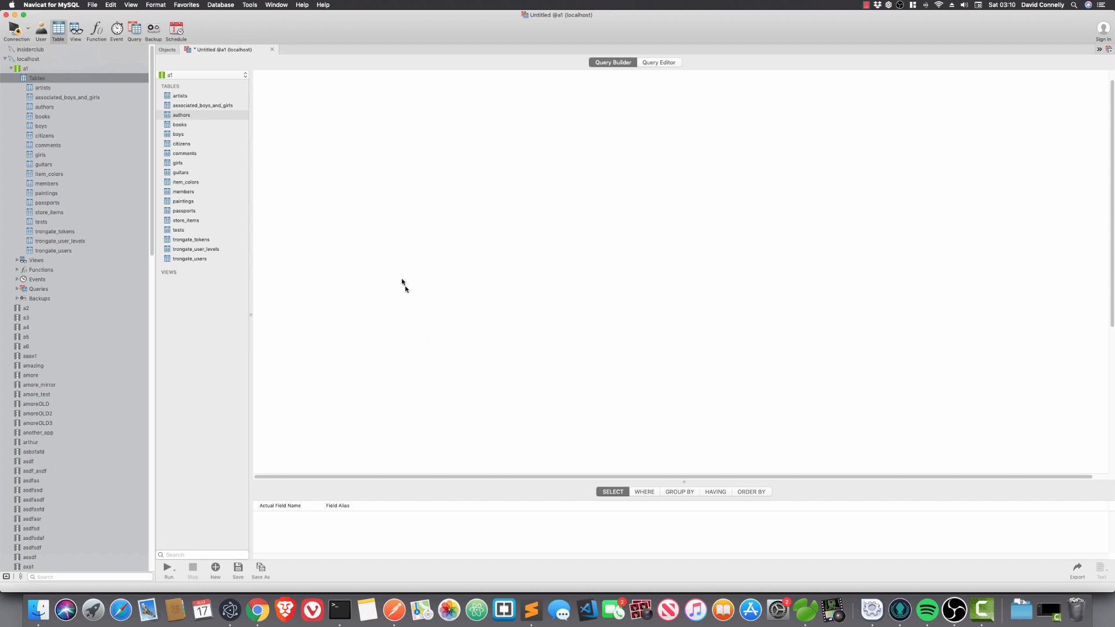
mouse_move(396, 237)
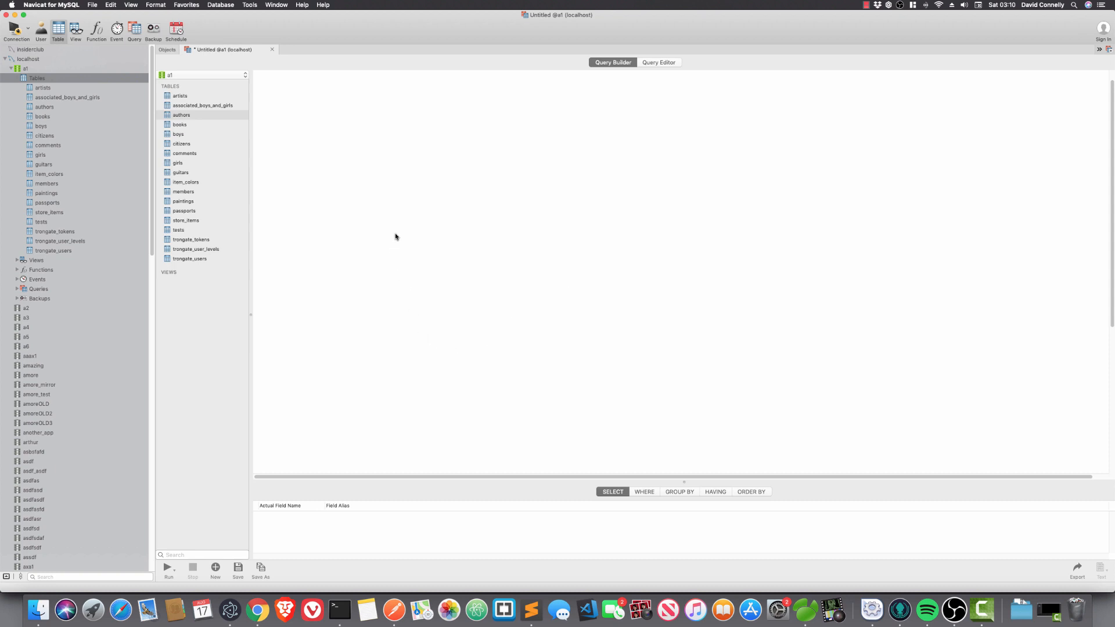
mouse_move(388, 249)
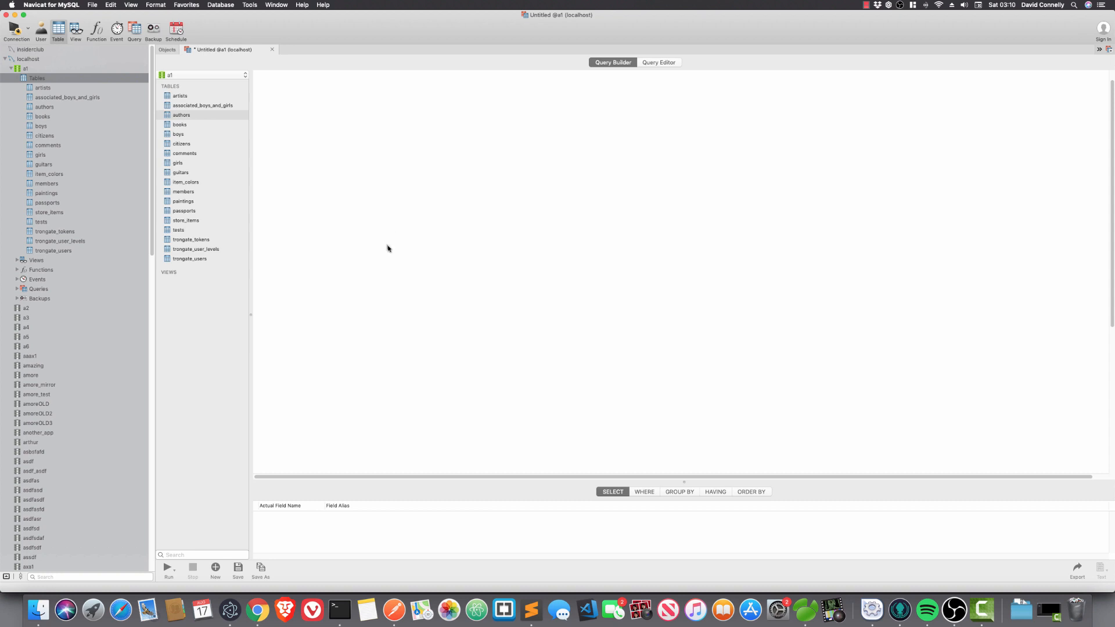
mouse_move(318, 411)
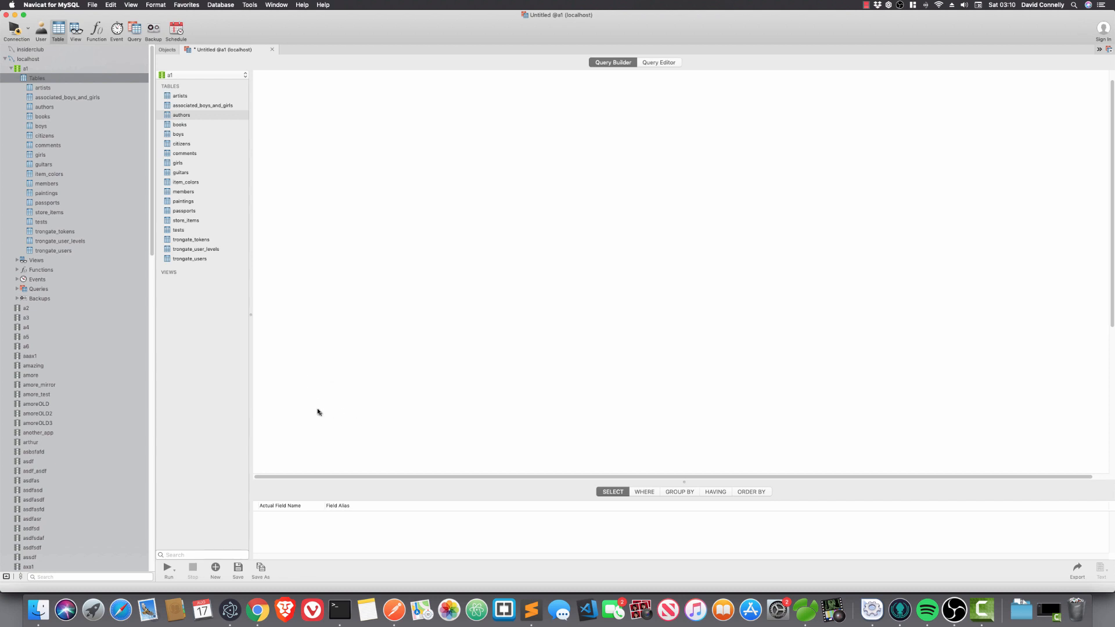
mouse_move(322, 332)
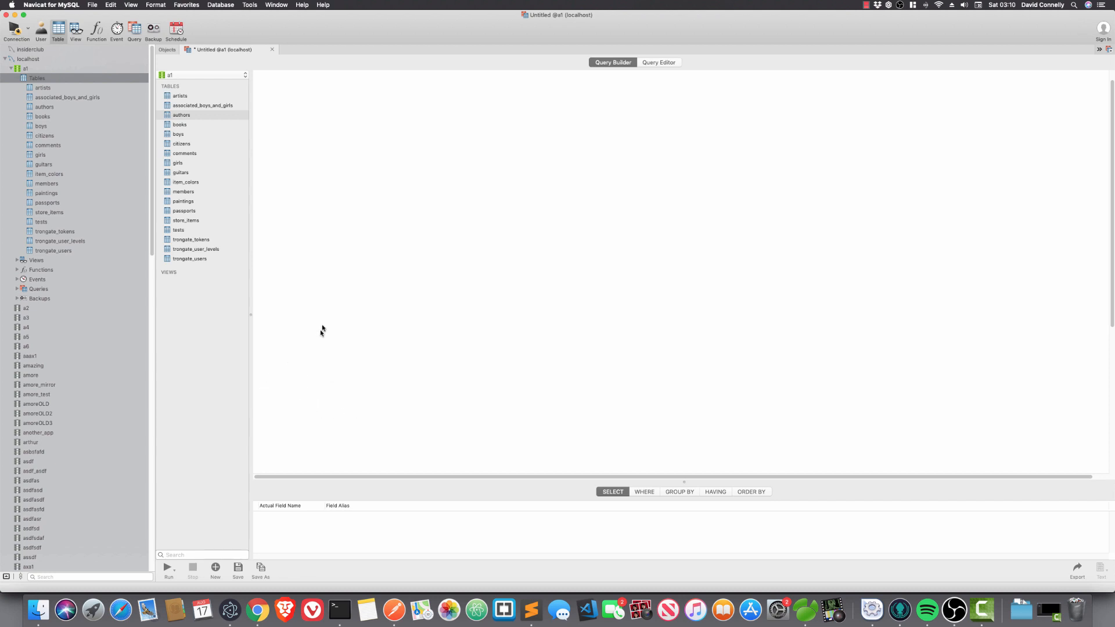
Step: Bring up the members table's structure in the table designer
left_click(183, 192)
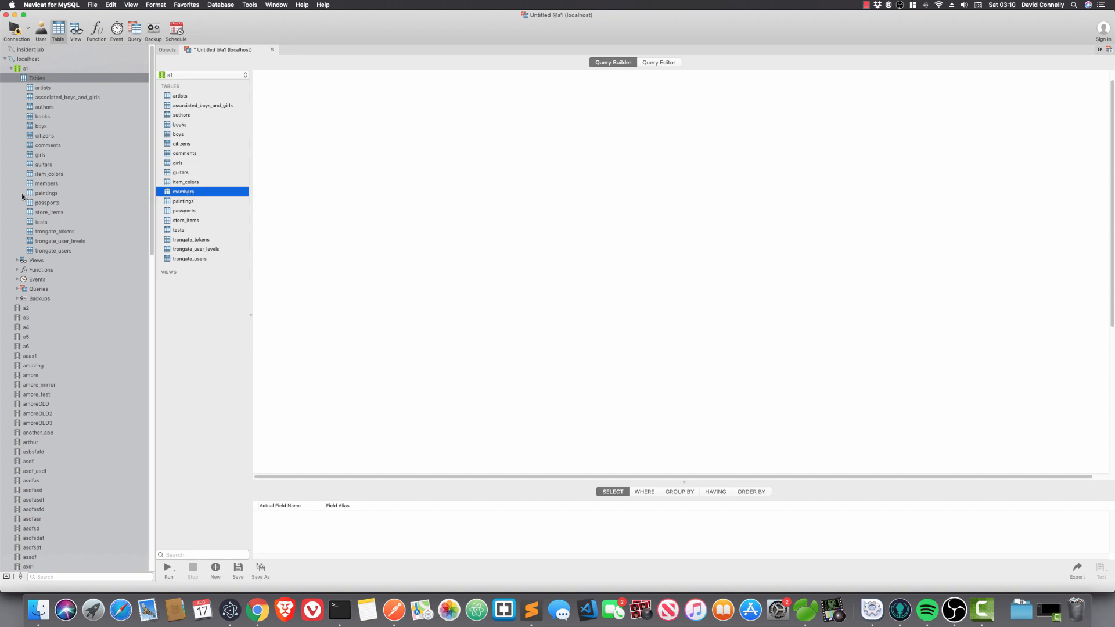
right_click(46, 183)
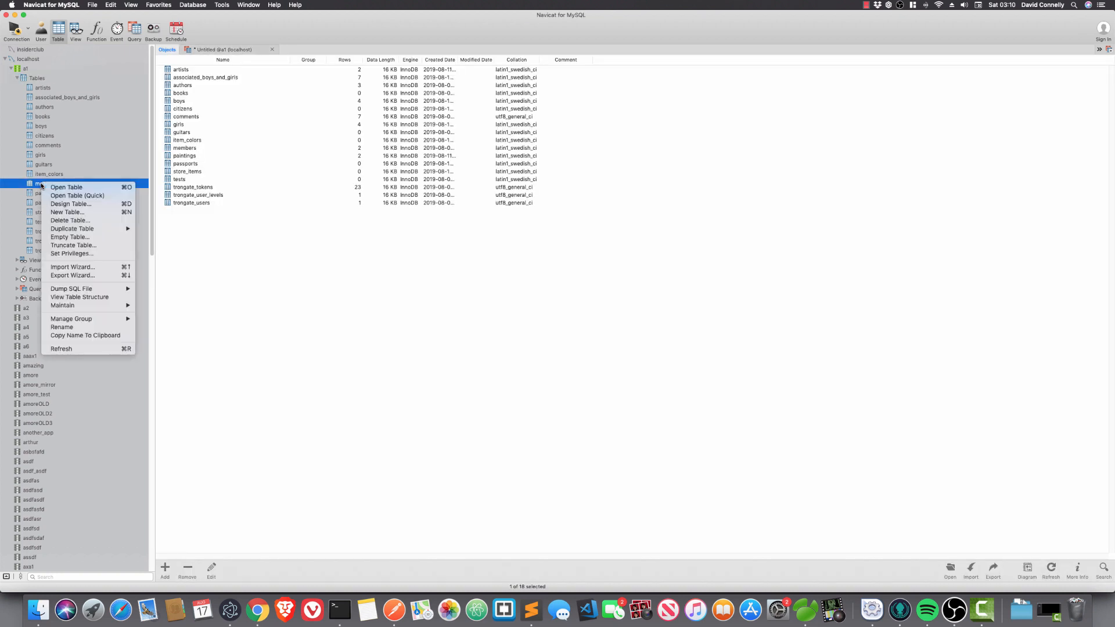
mouse_move(69, 237)
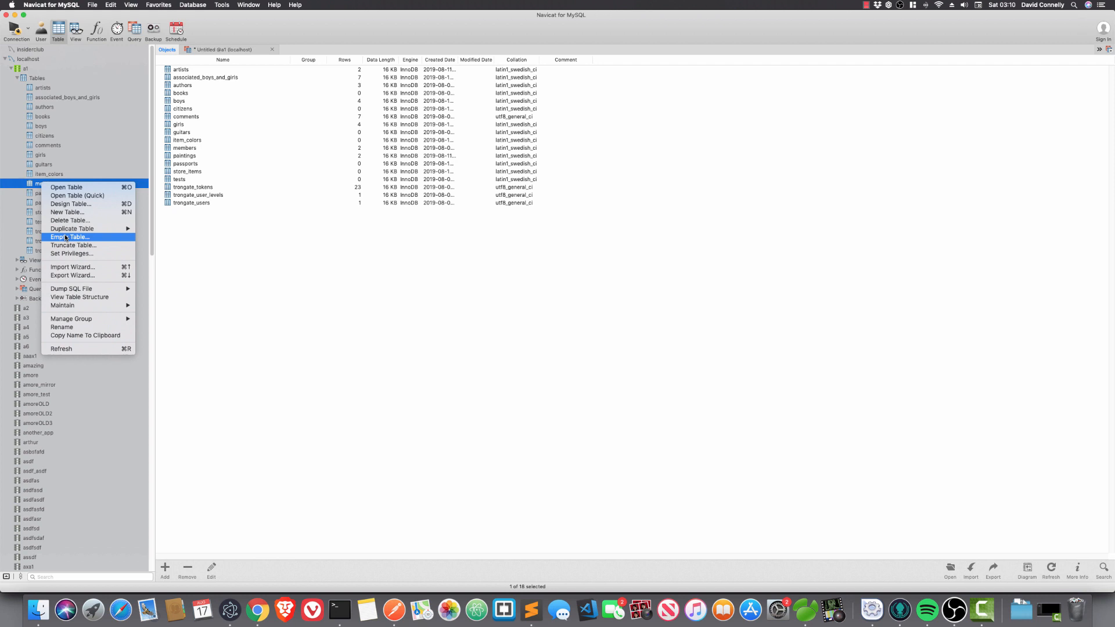
left_click(71, 205)
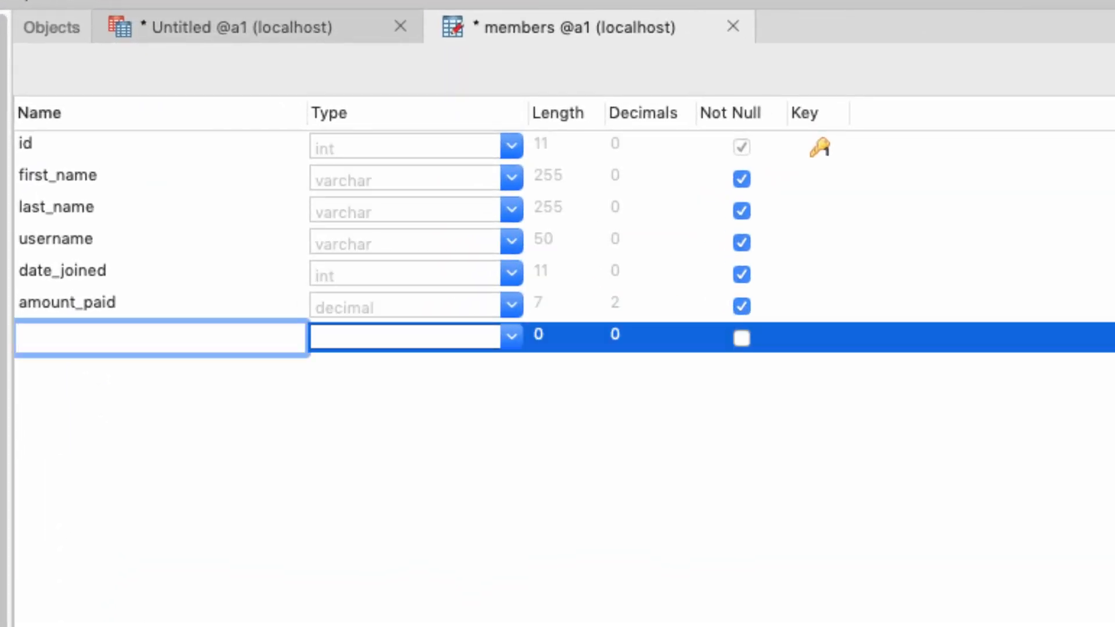
Step: Add password and email varchar columns, each with length 255, to members
type("password")
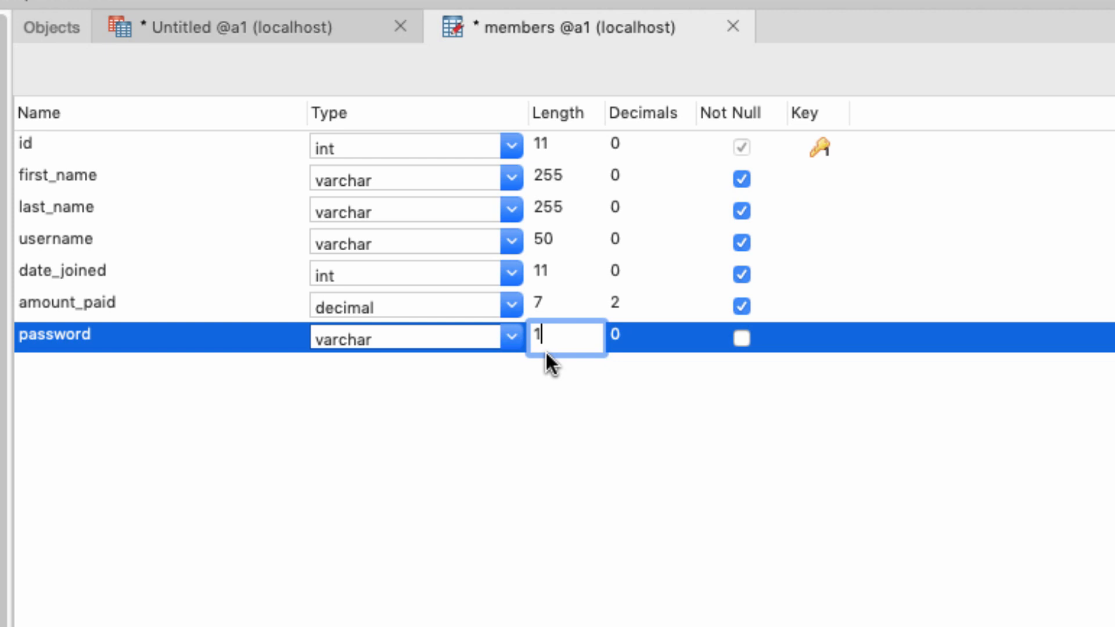
type("55")
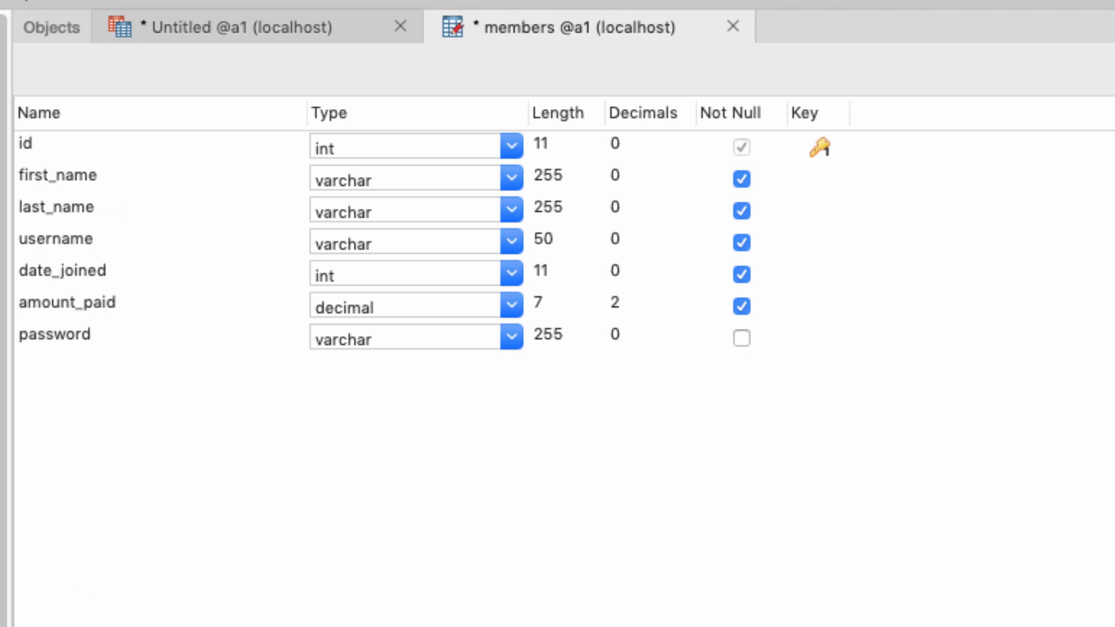
type("e")
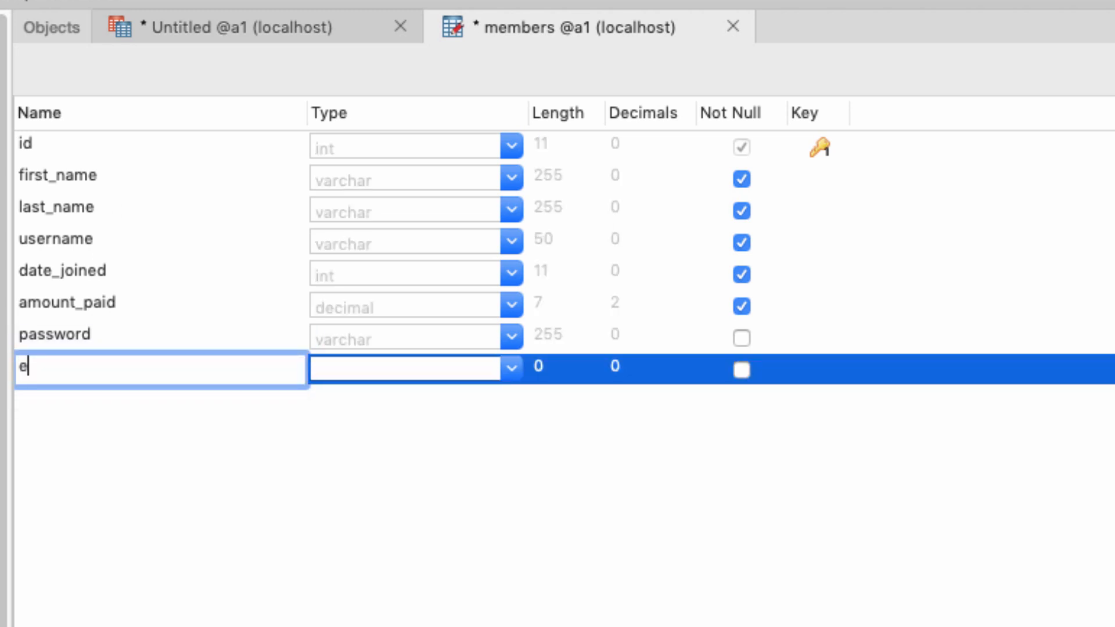
type("mail")
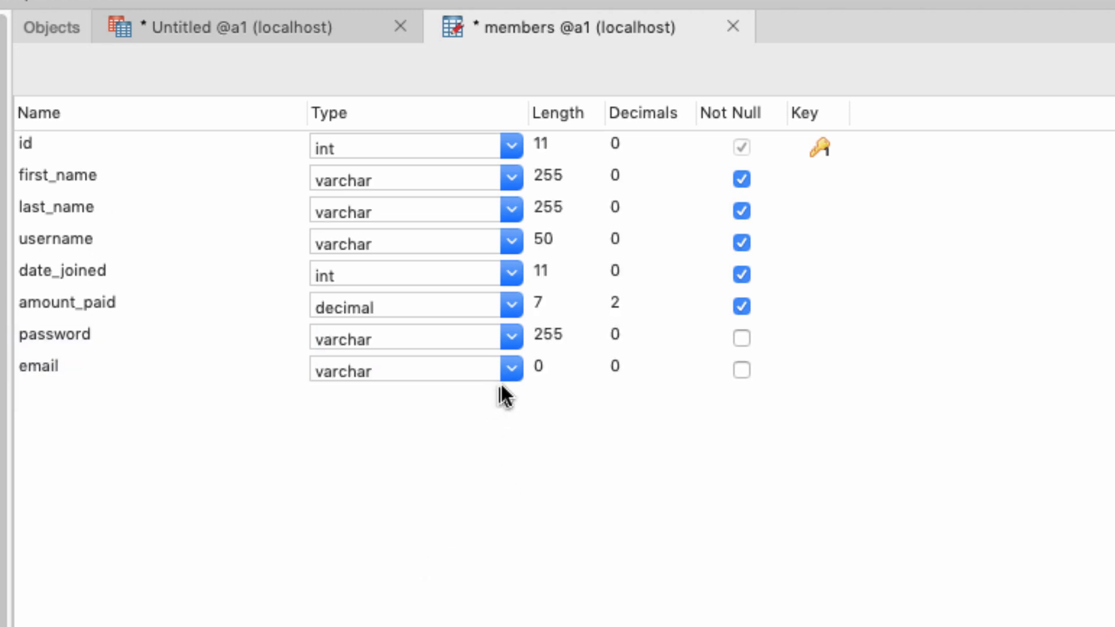
left_click(562, 368)
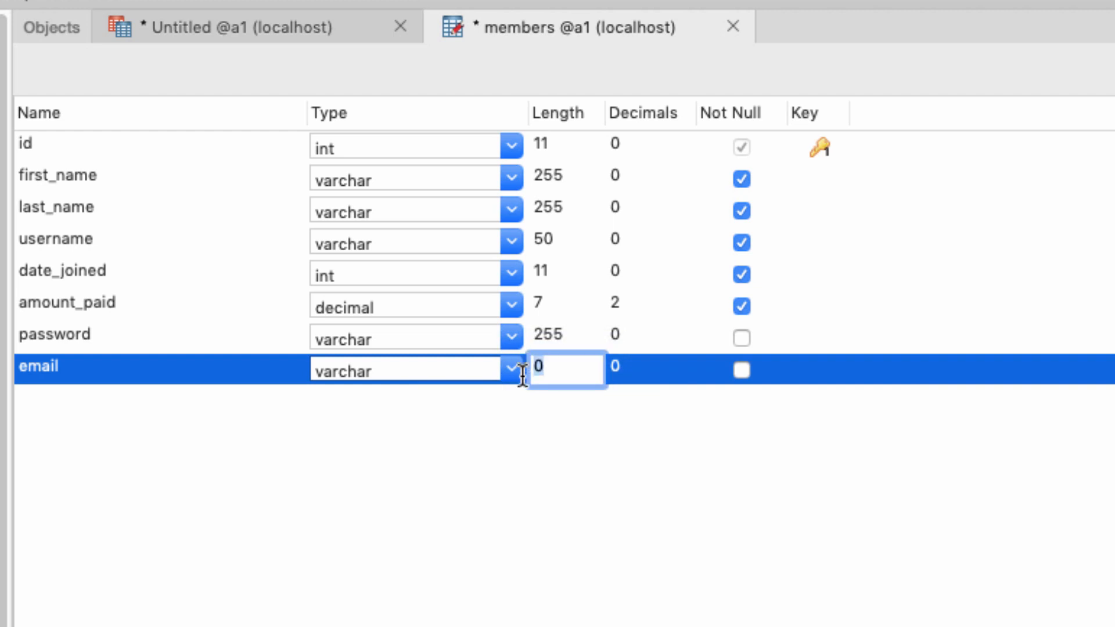
type("255")
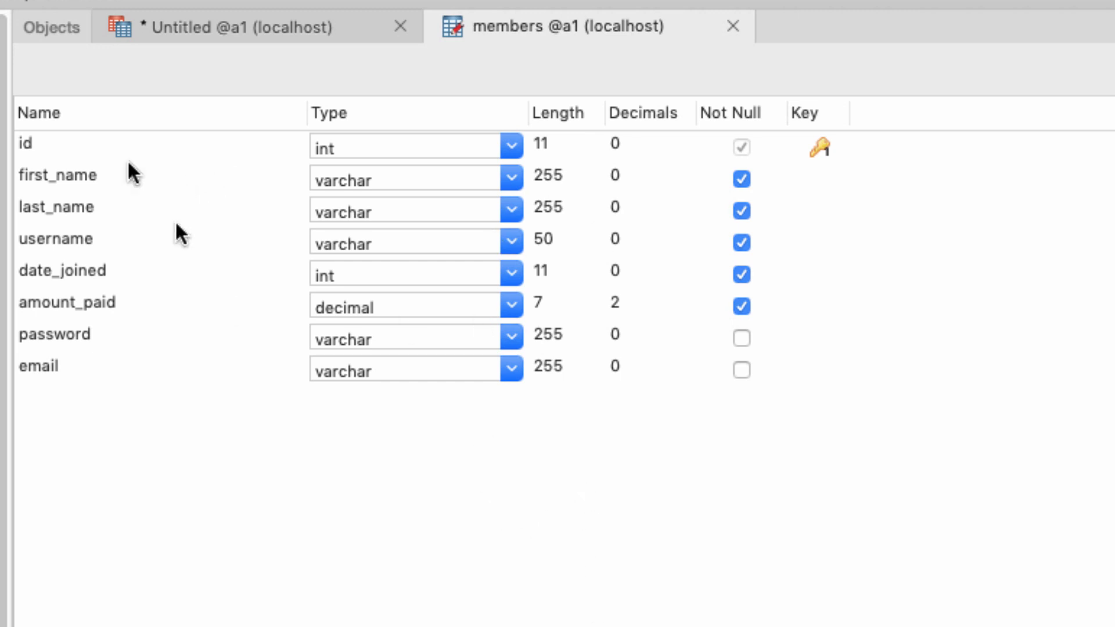
mouse_move(667, 292)
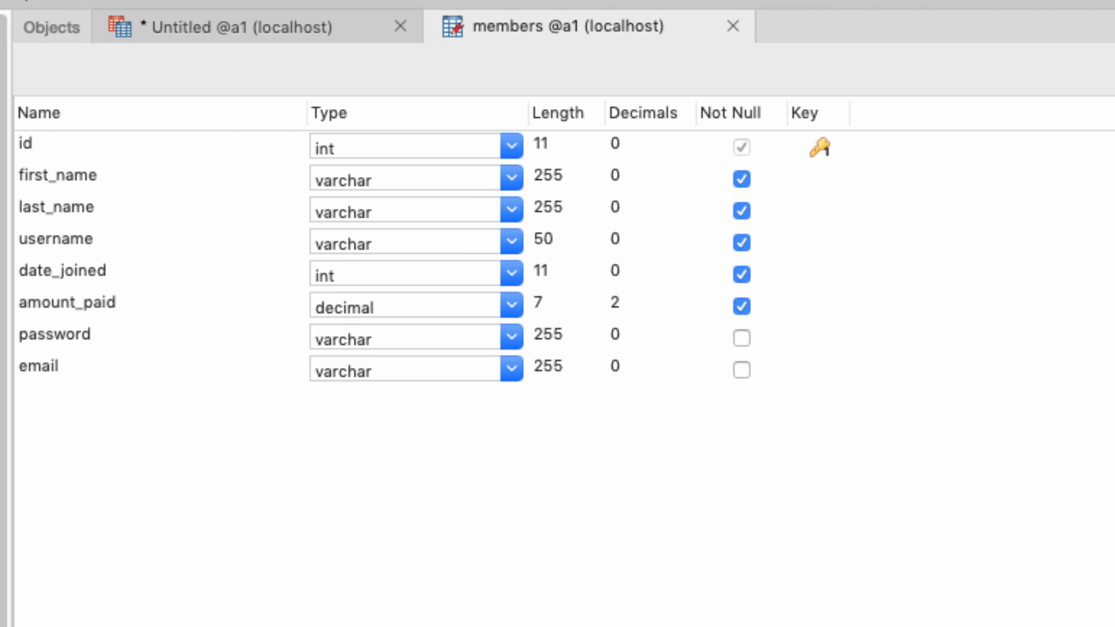
mouse_move(594, 576)
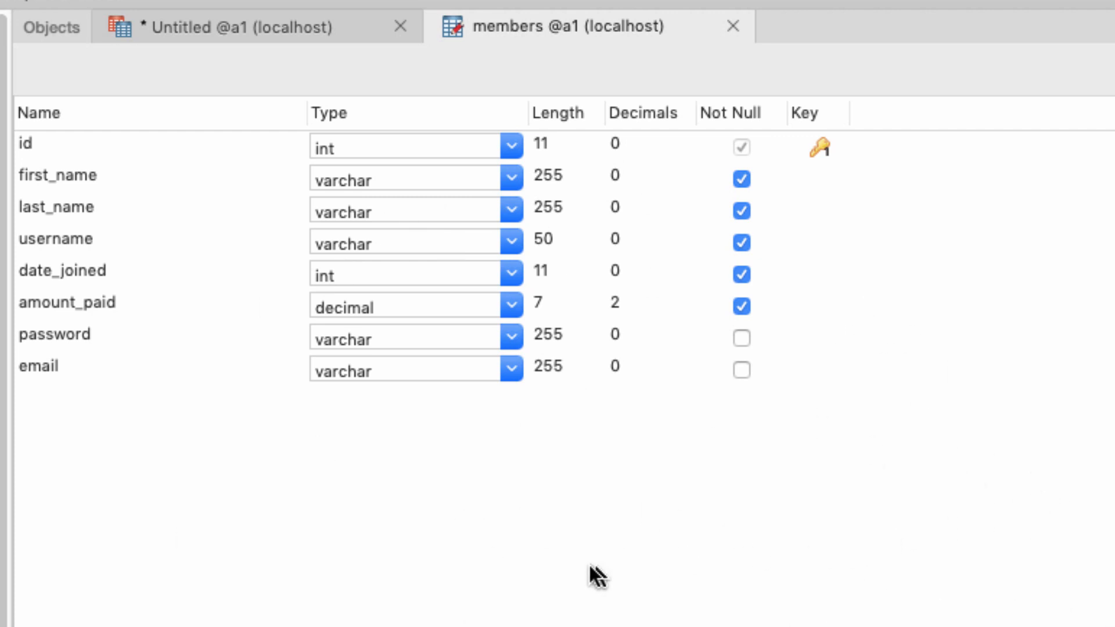
mouse_move(509, 586)
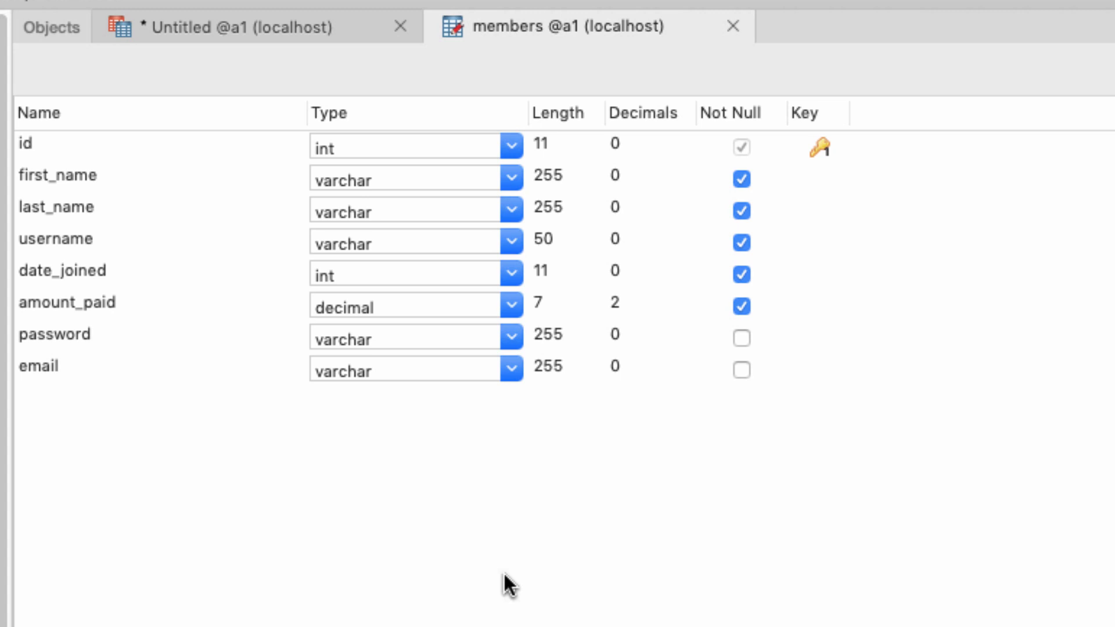
Step: Start a new blank query on the a1 database
left_click(40, 366)
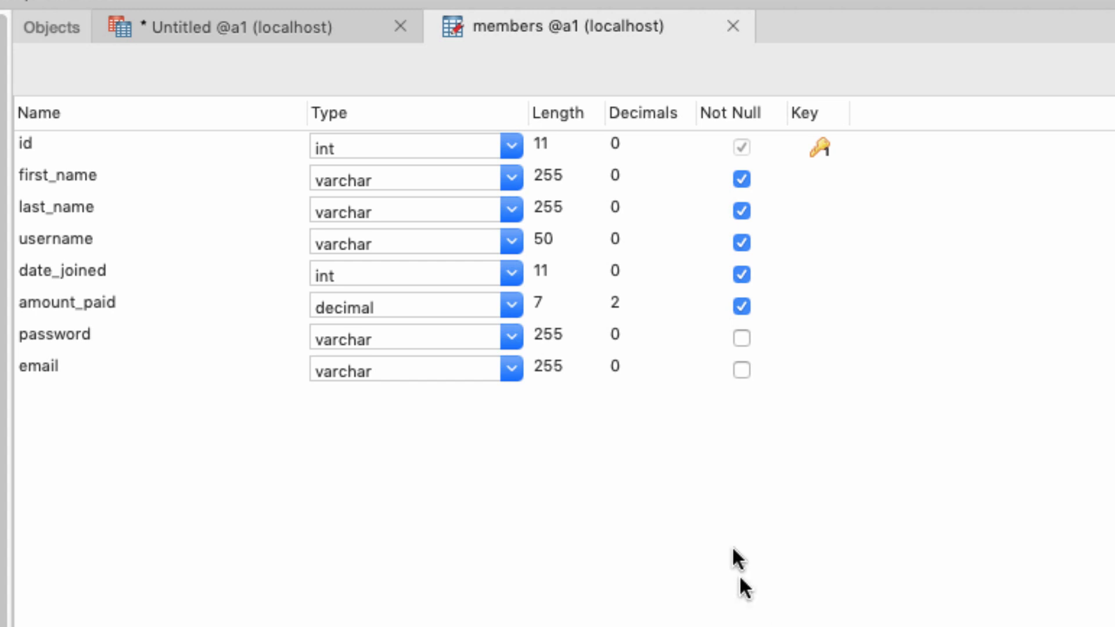
mouse_move(131, 589)
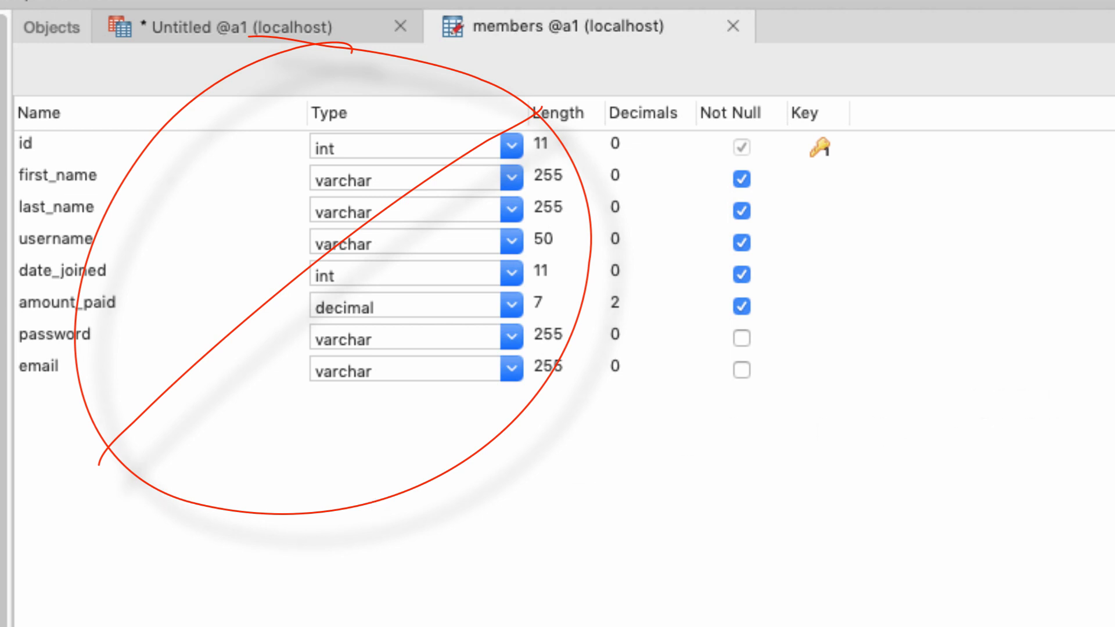
left_click(438, 49)
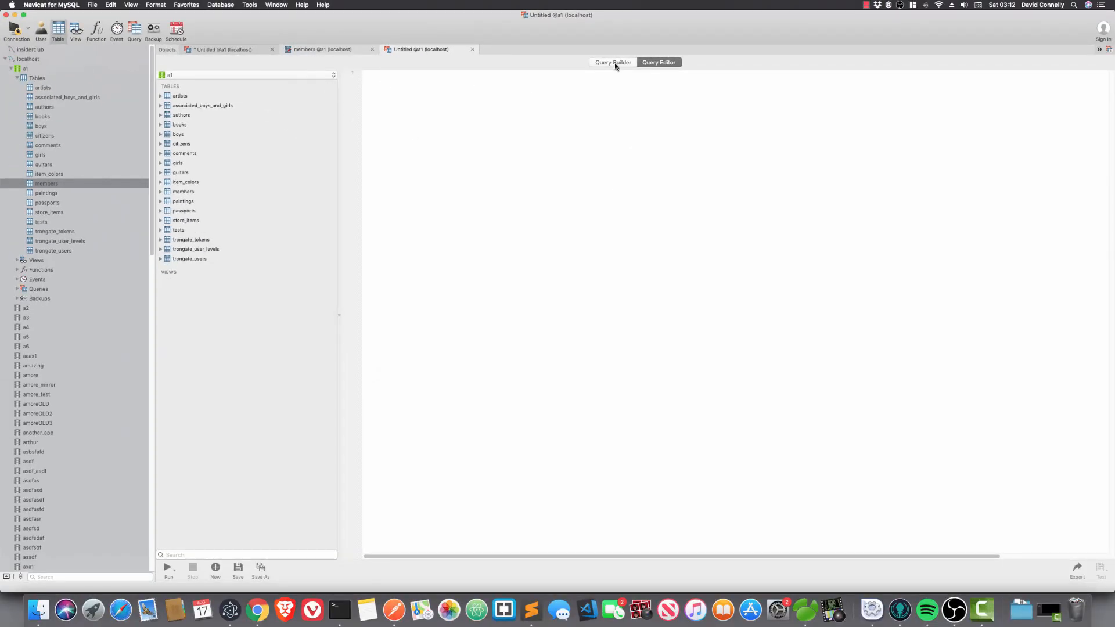
Step: Switch the new query to the visual Query Builder
left_click(612, 63)
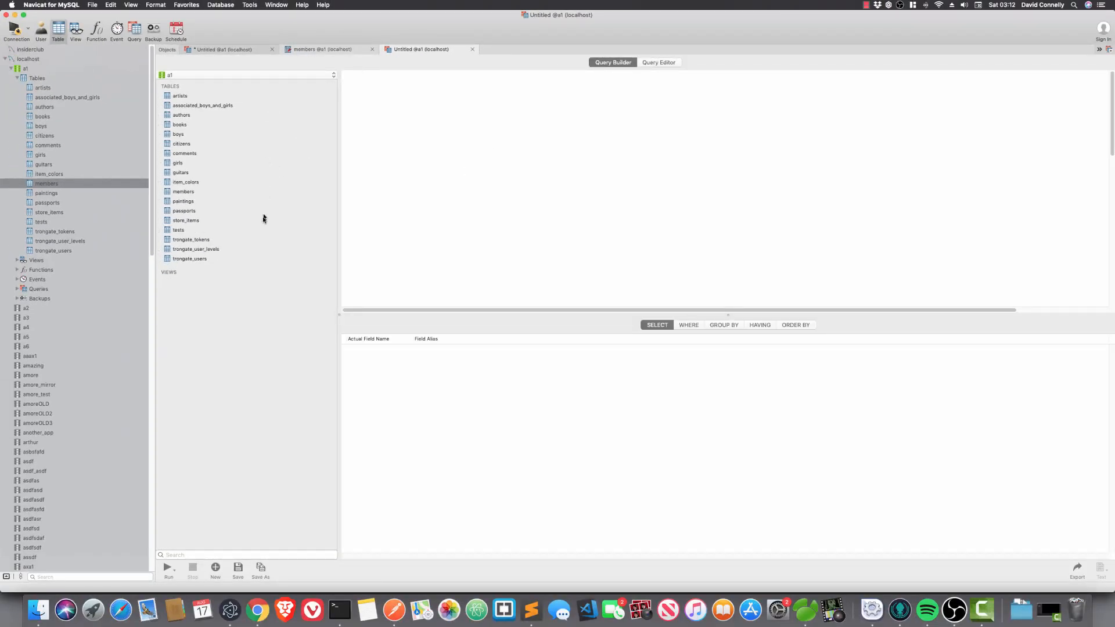
mouse_move(224, 235)
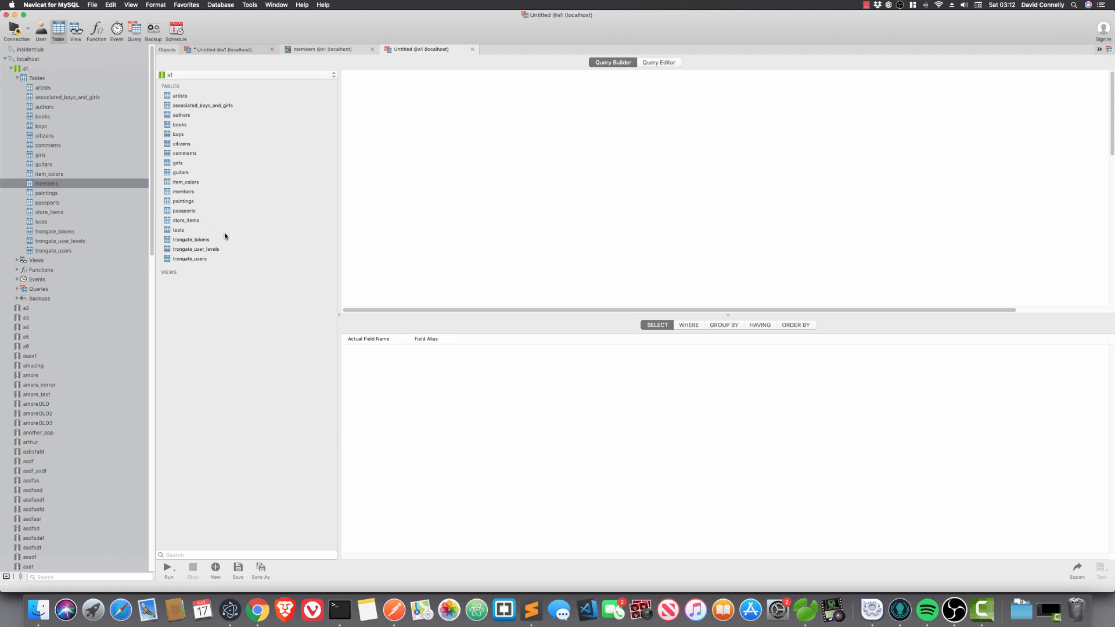
mouse_move(191, 124)
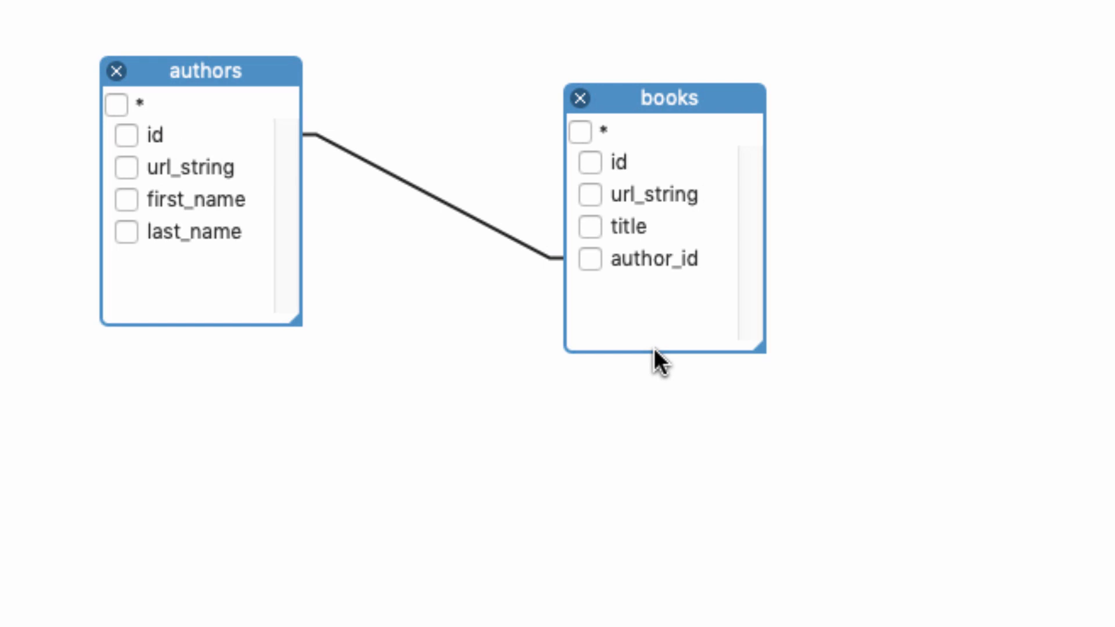
mouse_move(781, 248)
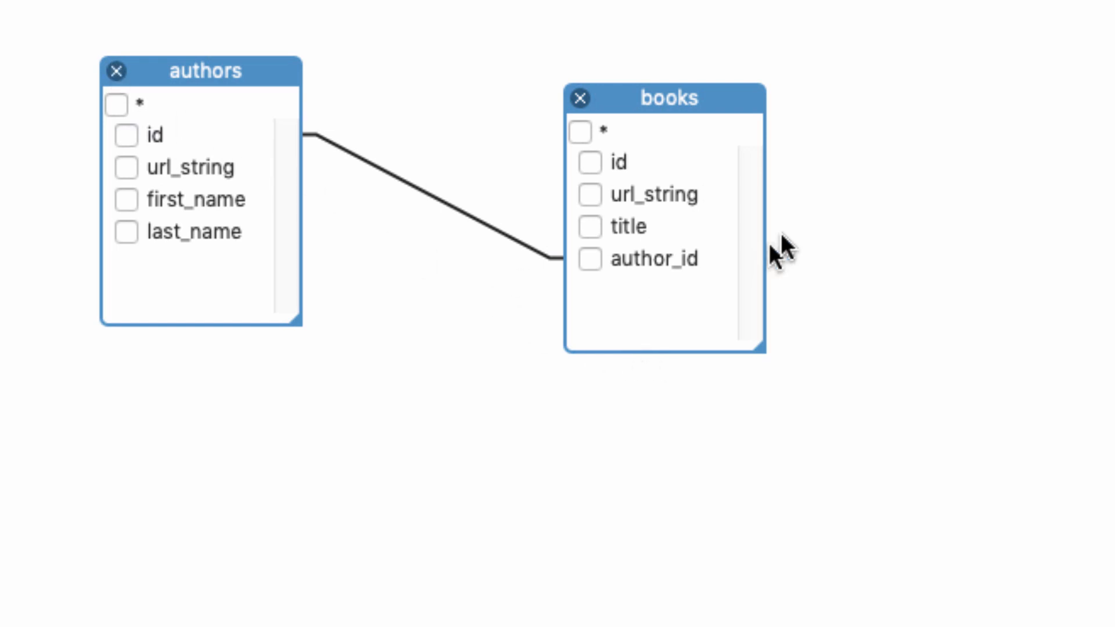
mouse_move(583, 102)
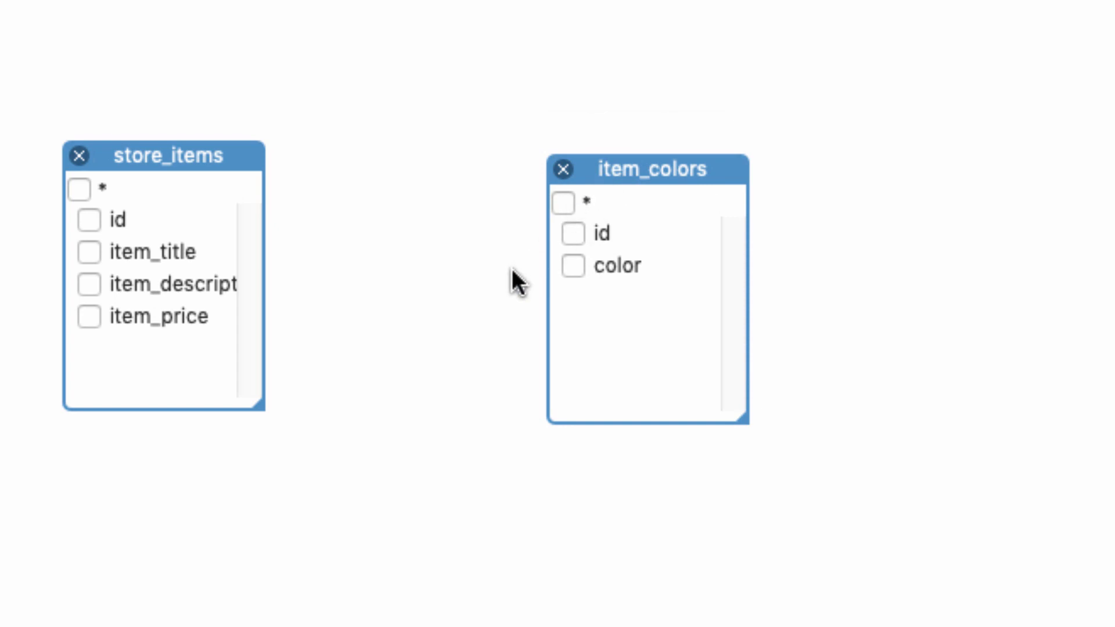
mouse_move(544, 245)
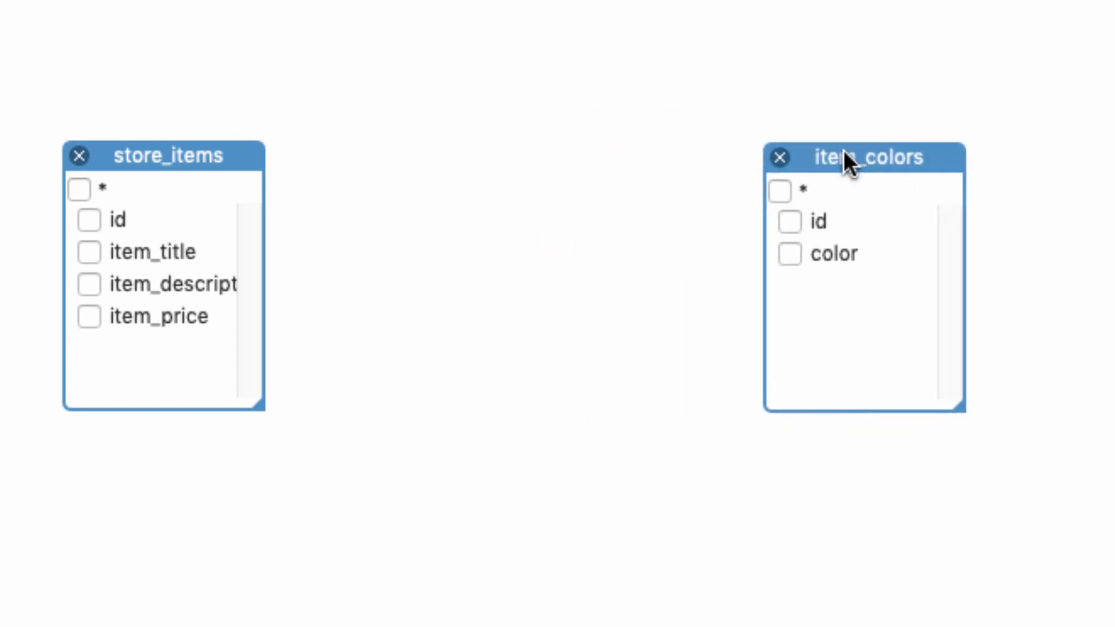
mouse_move(535, 162)
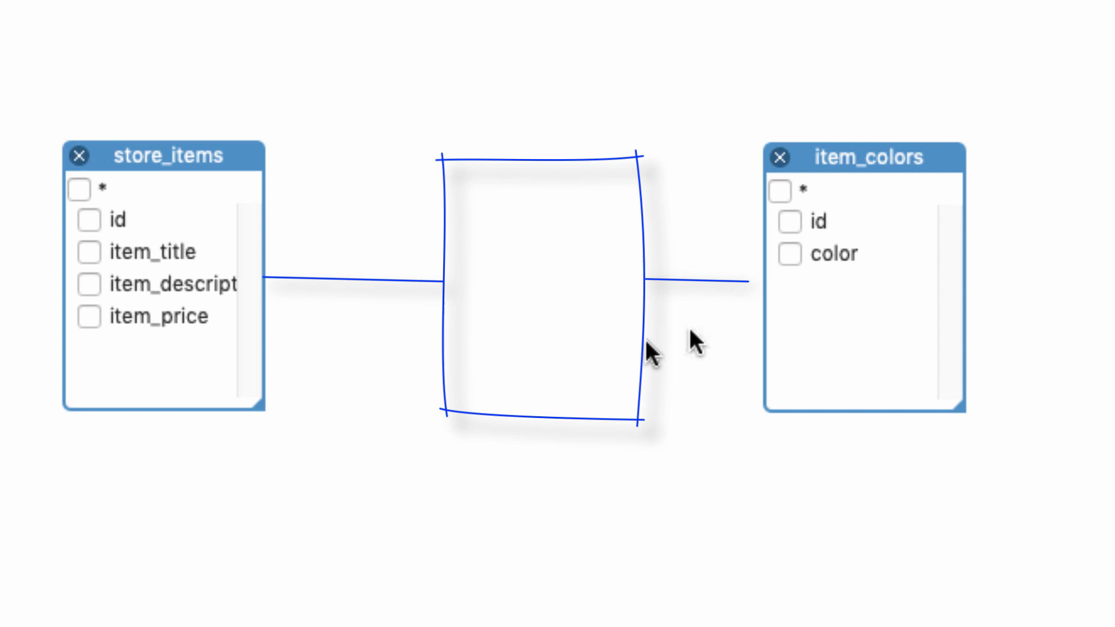
mouse_move(348, 391)
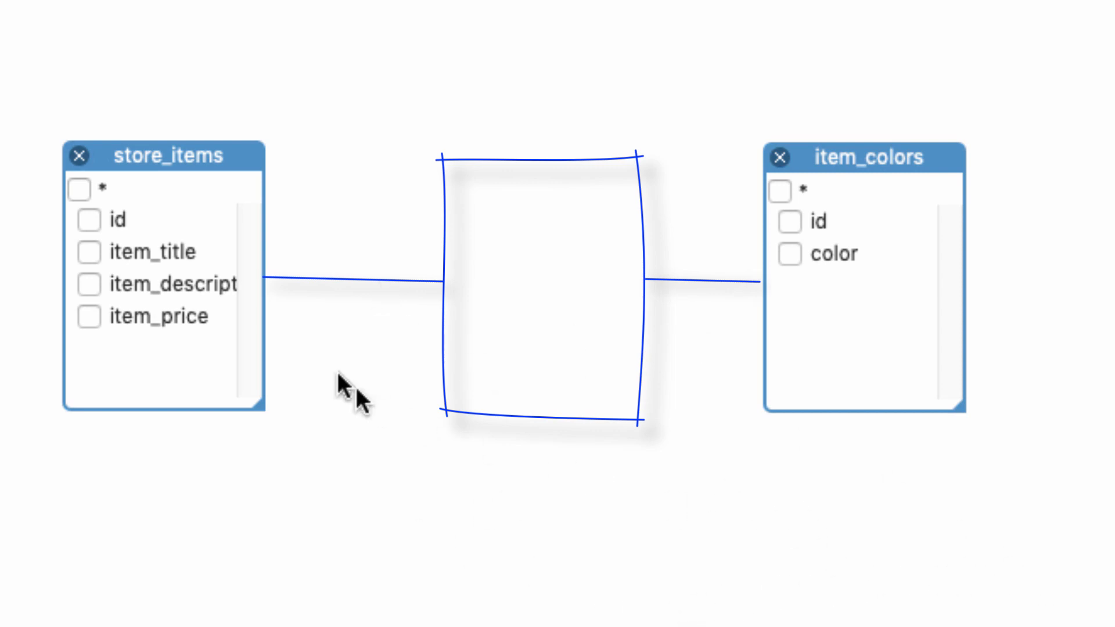
mouse_move(839, 366)
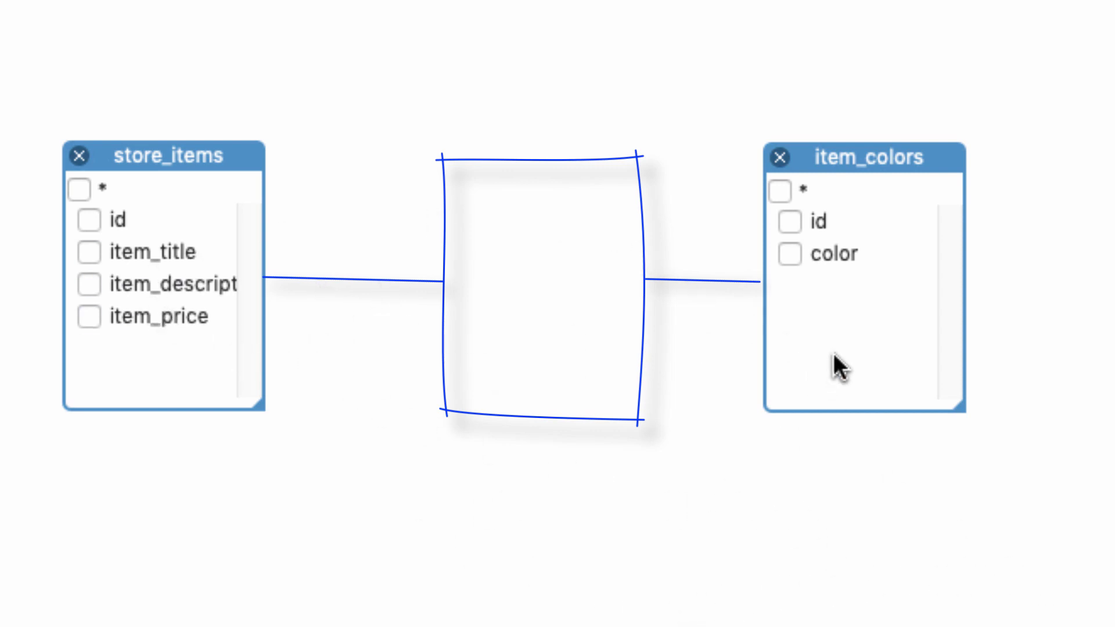
mouse_move(832, 384)
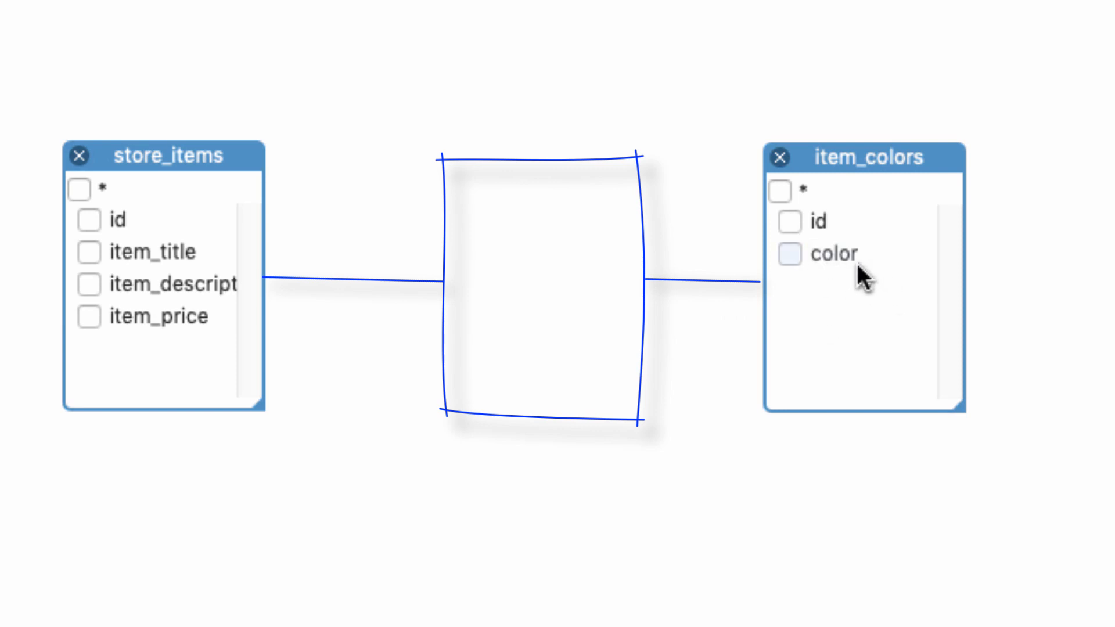
mouse_move(828, 254)
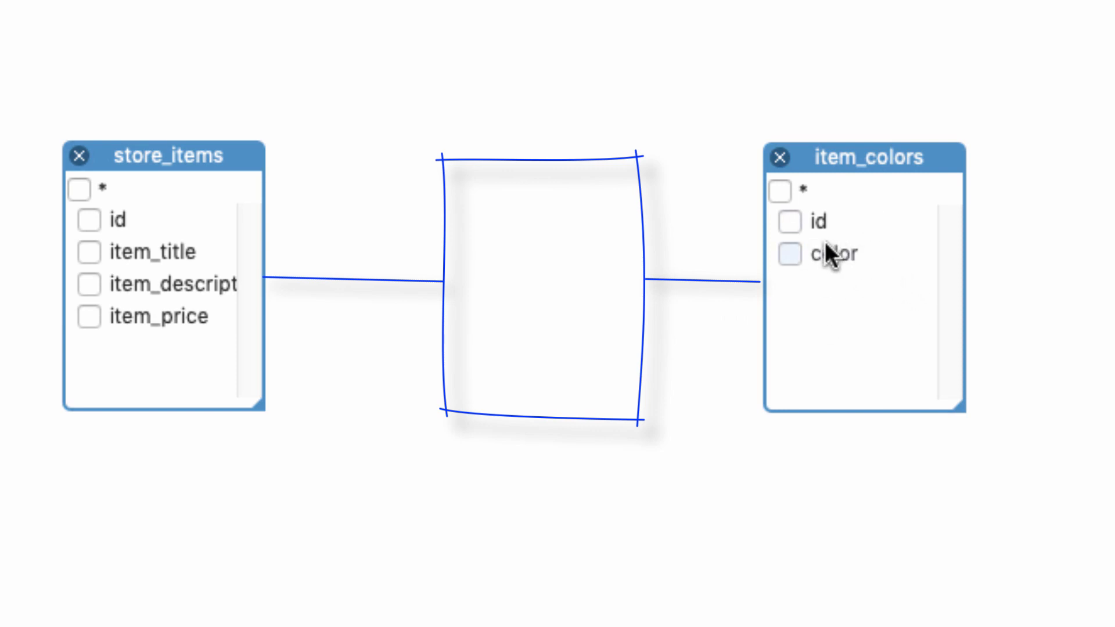
mouse_move(84, 191)
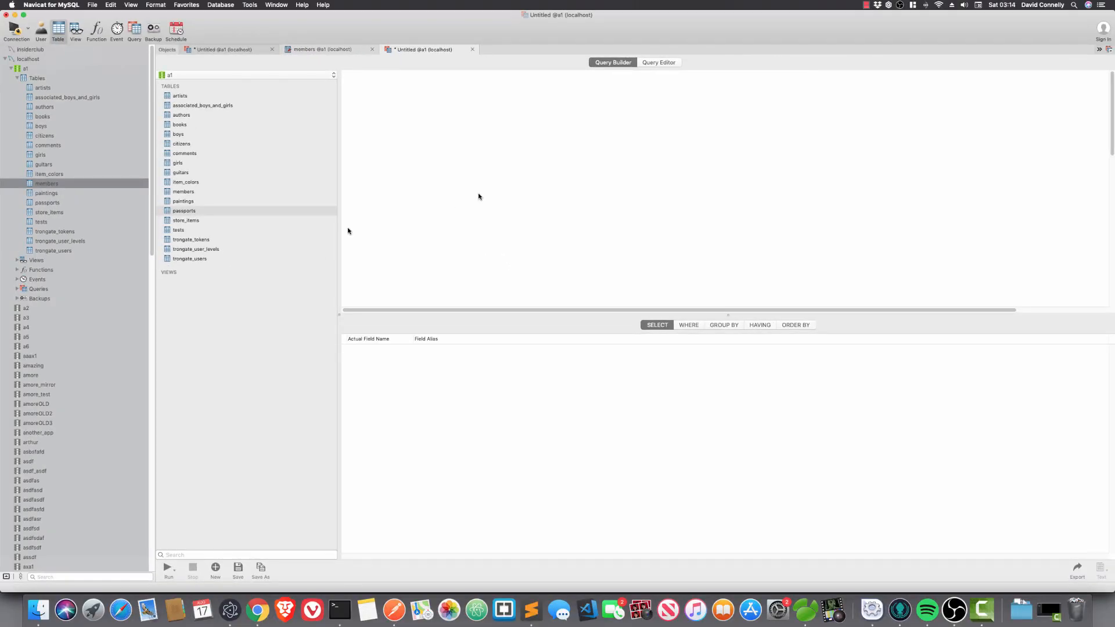
Step: Place the citizens and passports tables side by side on the query canvas
left_click(181, 144)
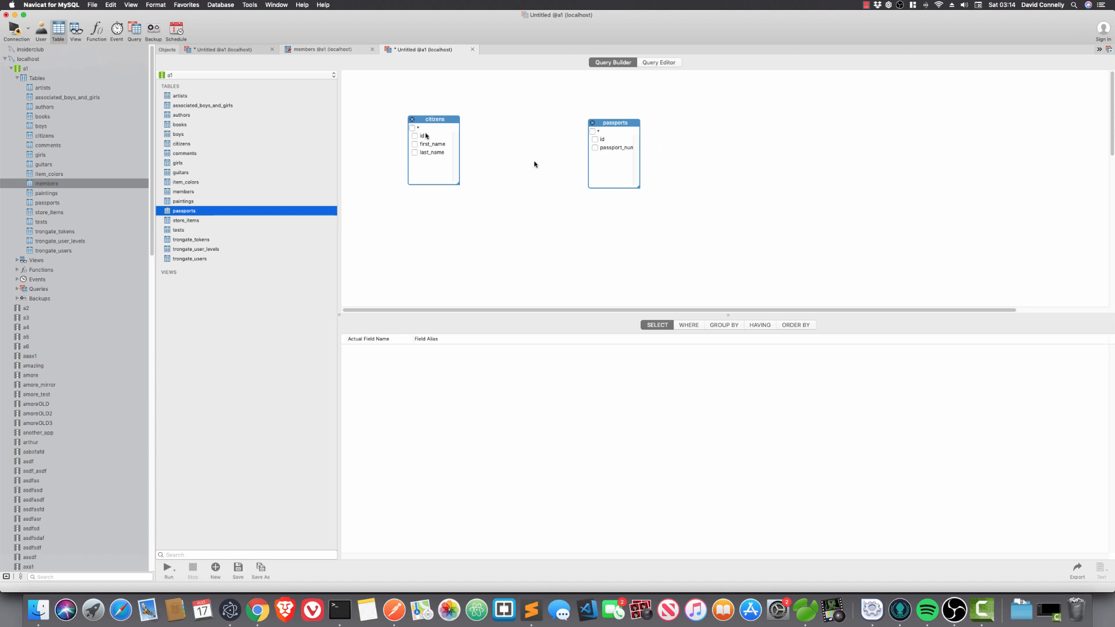
left_click(614, 122)
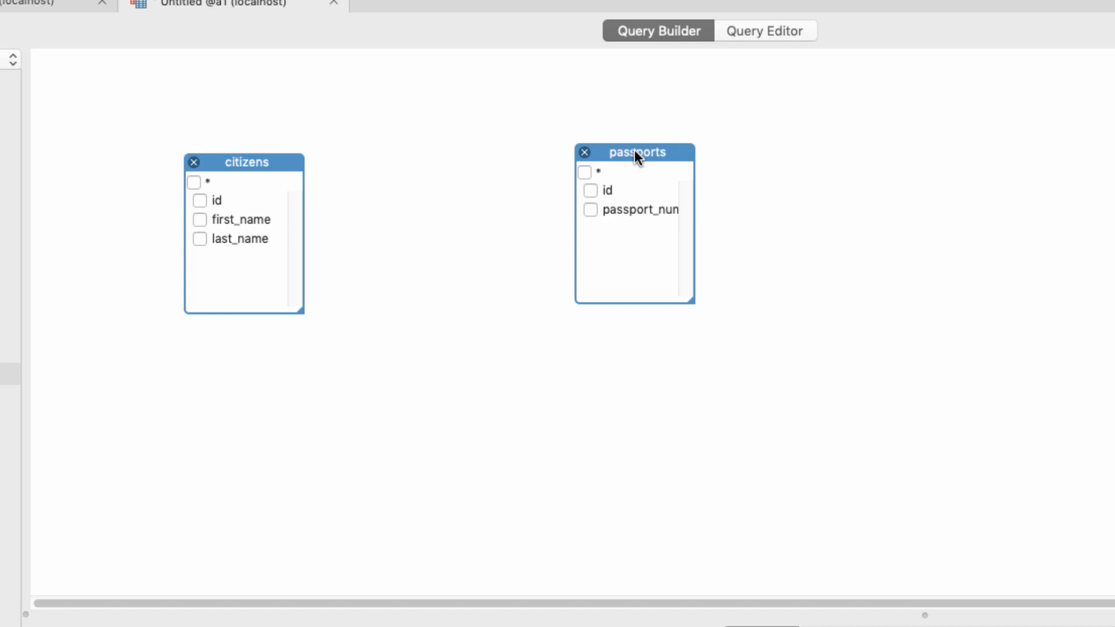
mouse_move(719, 258)
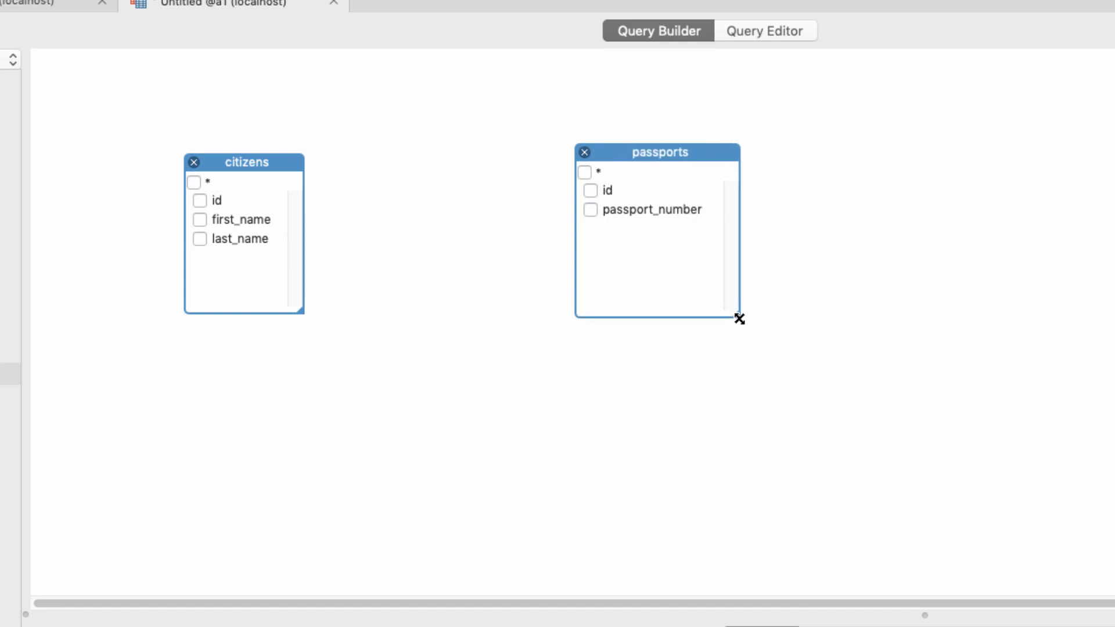
mouse_move(484, 150)
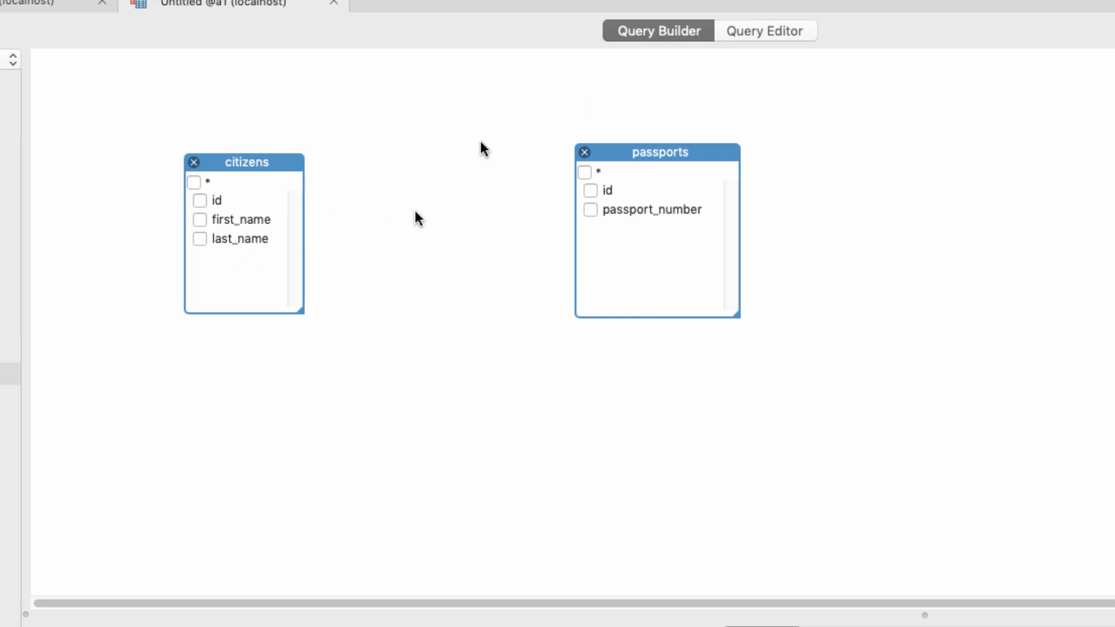
mouse_move(477, 319)
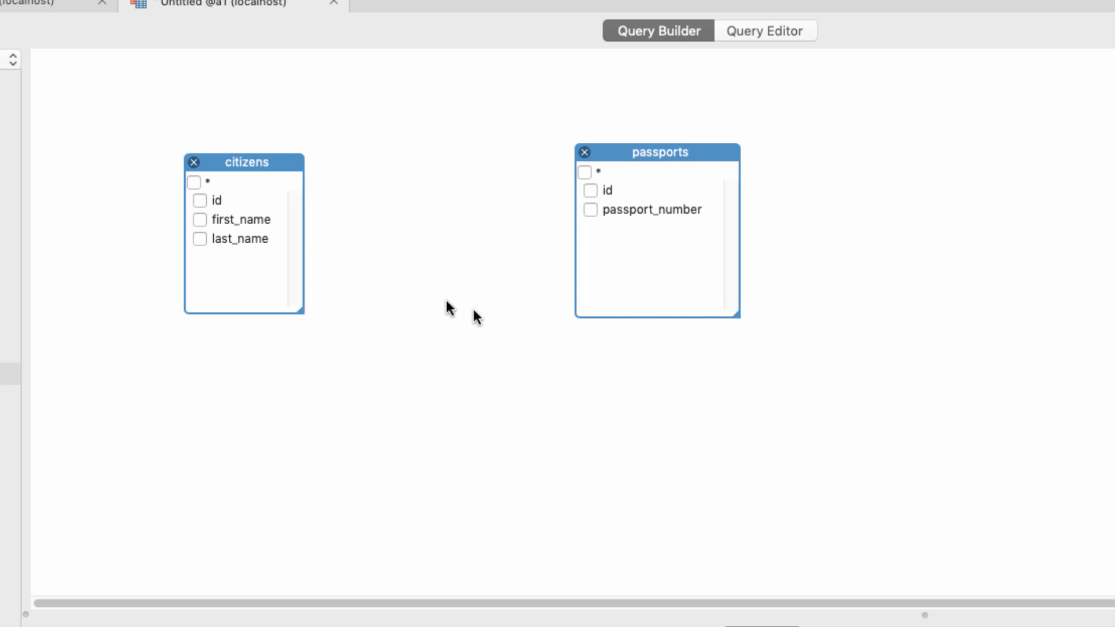
mouse_move(489, 331)
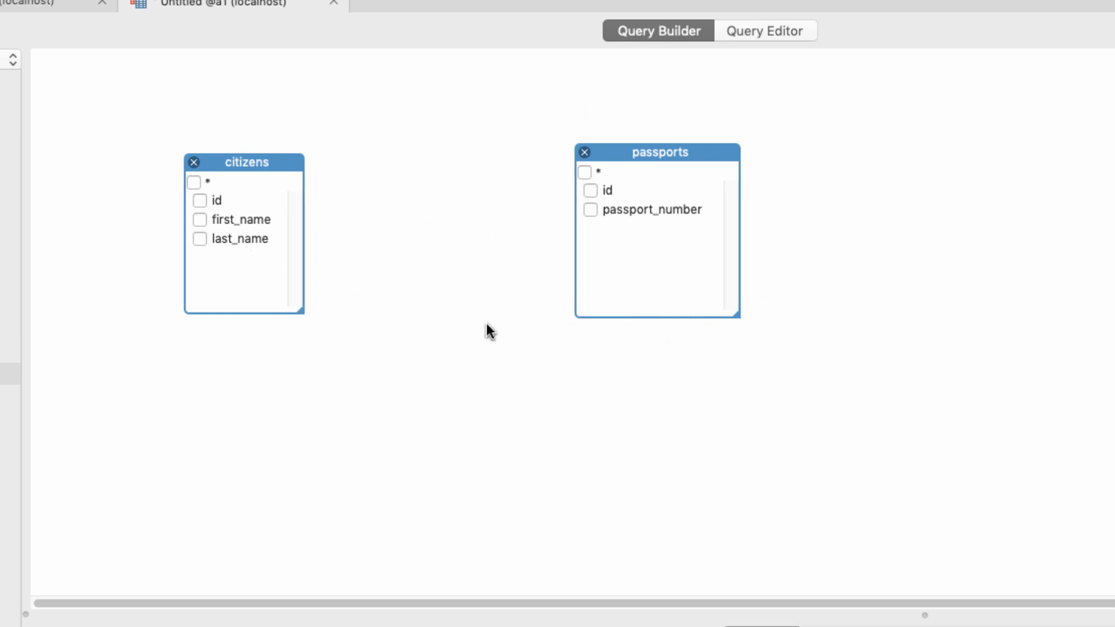
mouse_move(334, 298)
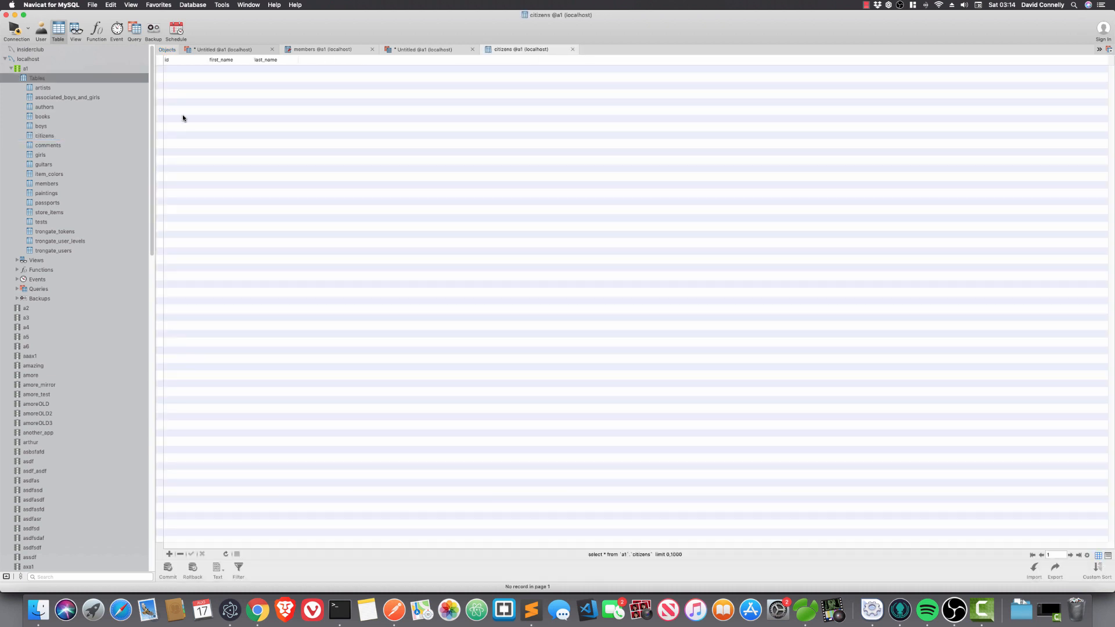
Step: Add an int passport_id field to the citizens table's design
right_click(44, 136)
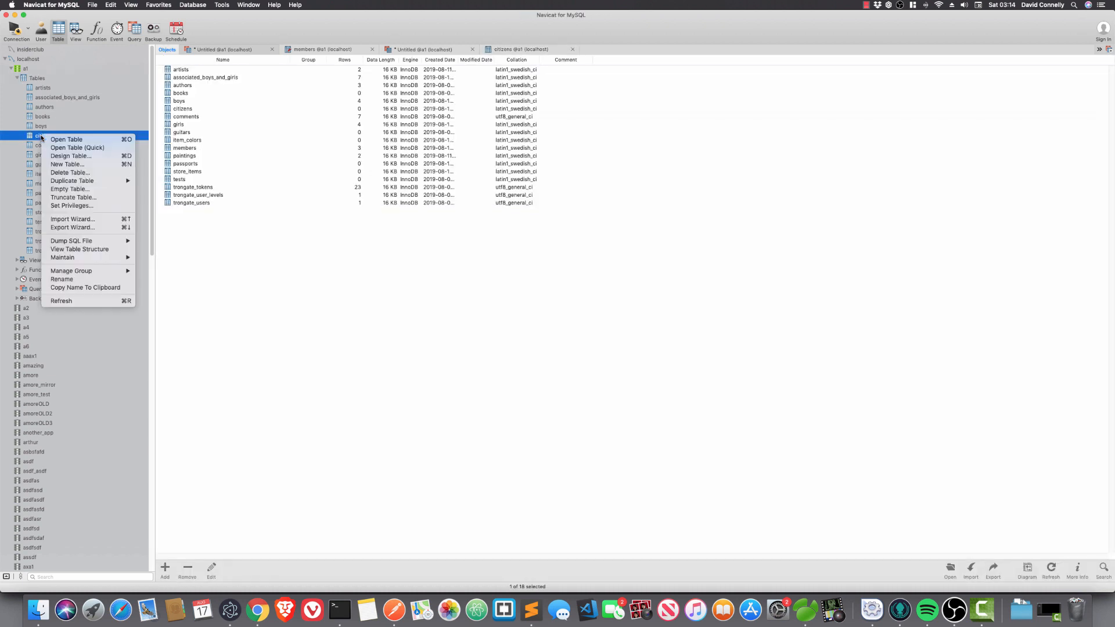
mouse_move(69, 155)
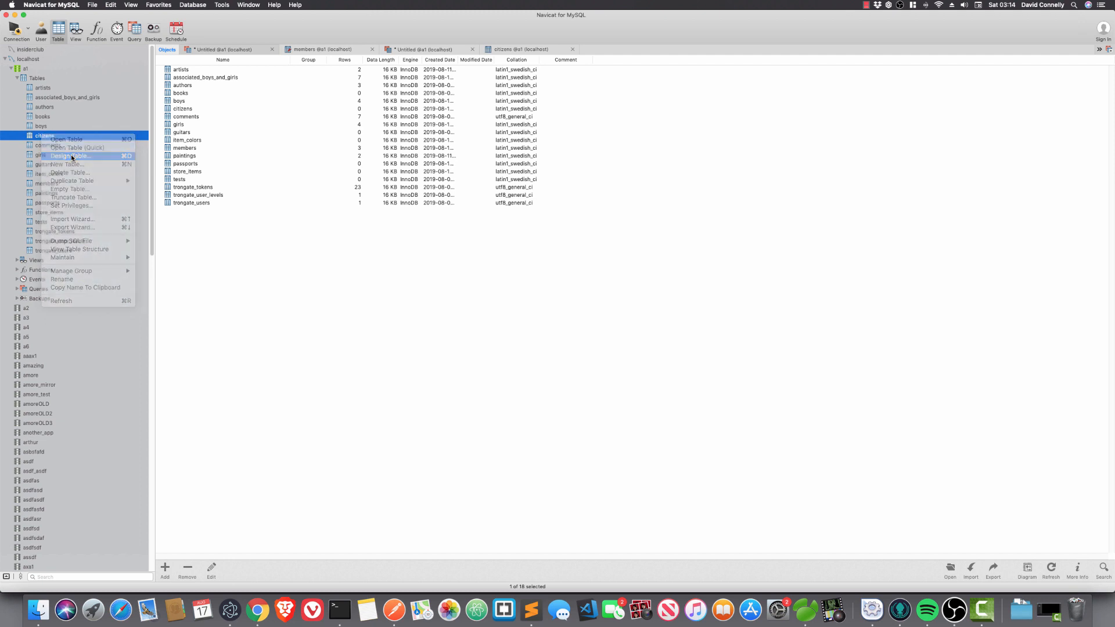
left_click(67, 156)
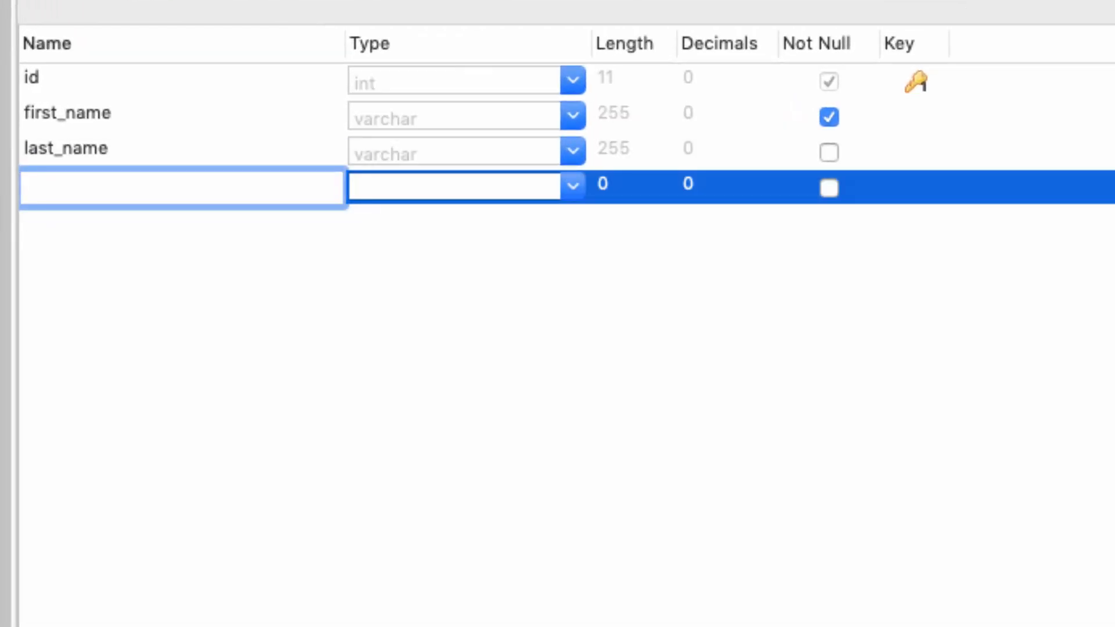
type("passpo")
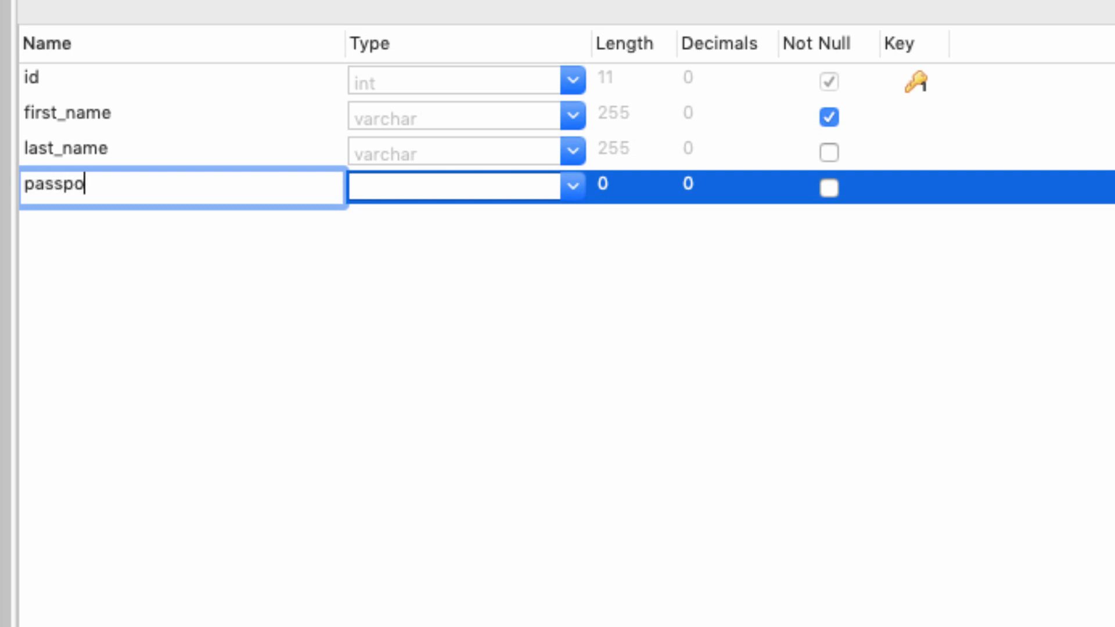
type("rt_id")
left_click(466, 186)
type("int")
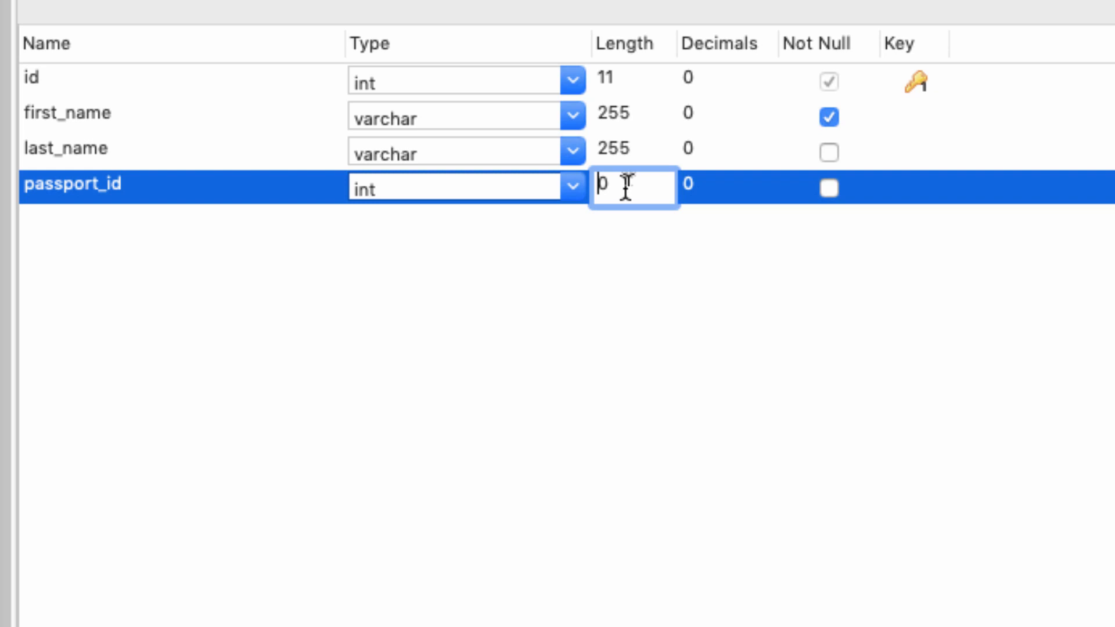
left_click(638, 318)
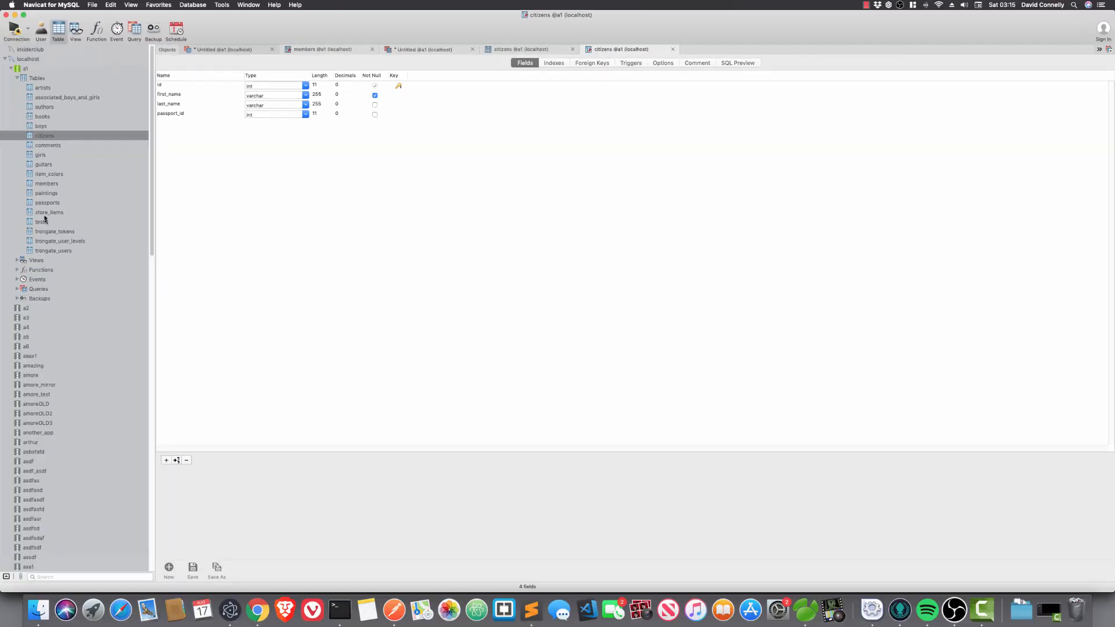
Step: Add a citizen_id field to passports and link citizens' passport_id to passports in the diagram
right_click(47, 202)
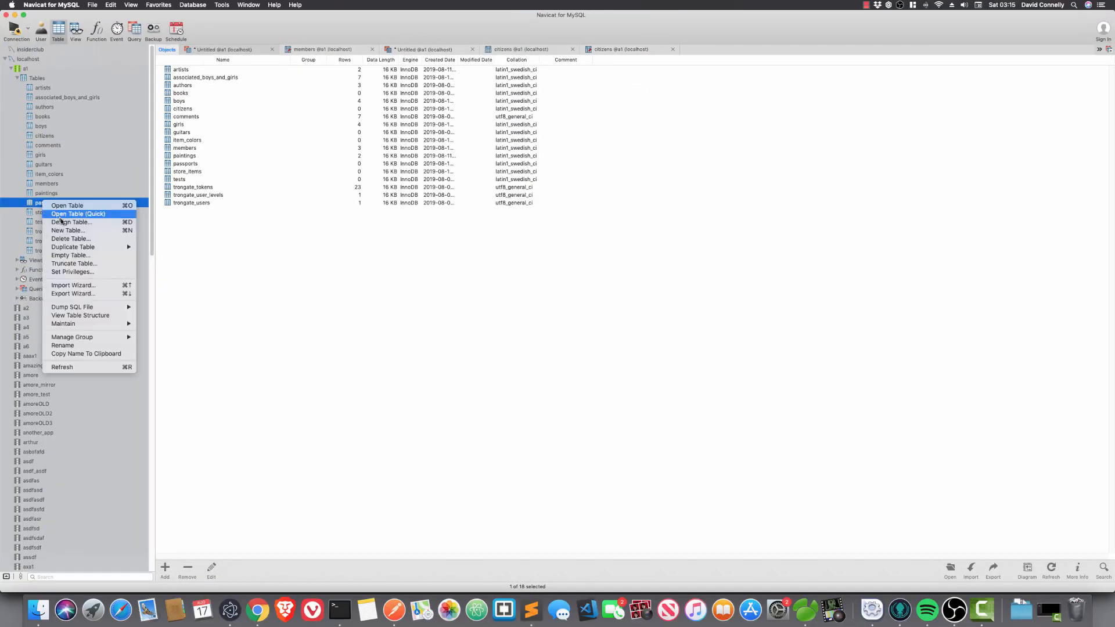
left_click(71, 222)
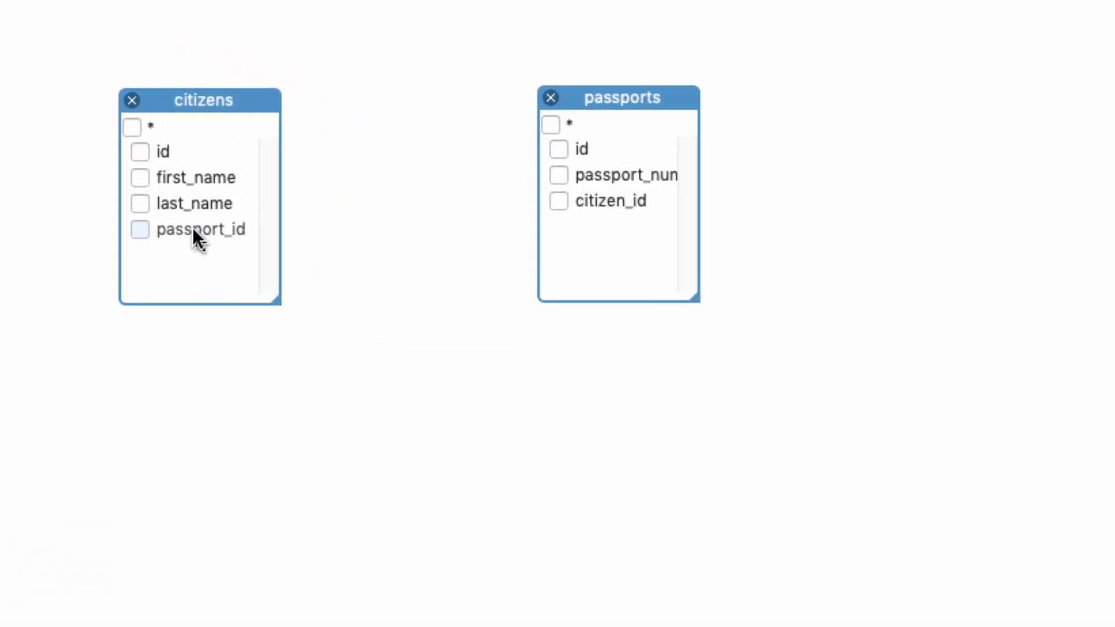
left_click_drag(201, 229, 512, 166)
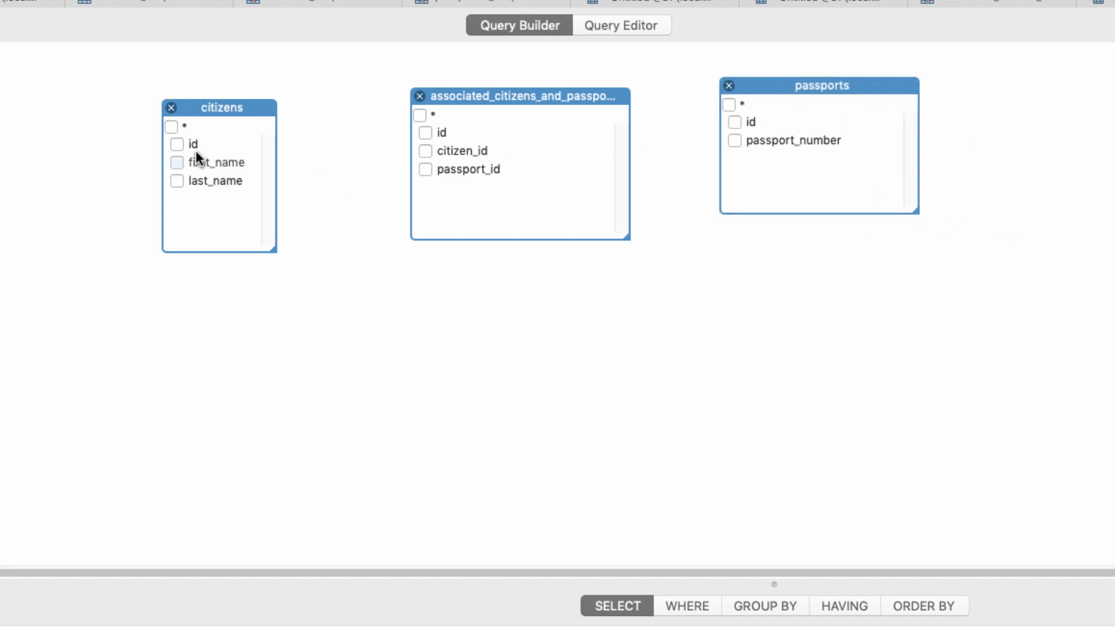
Step: Join citizens and passports through associated_citizens_and_passports, arrange the boxes, then start a blank query
left_click_drag(177, 145, 425, 151)
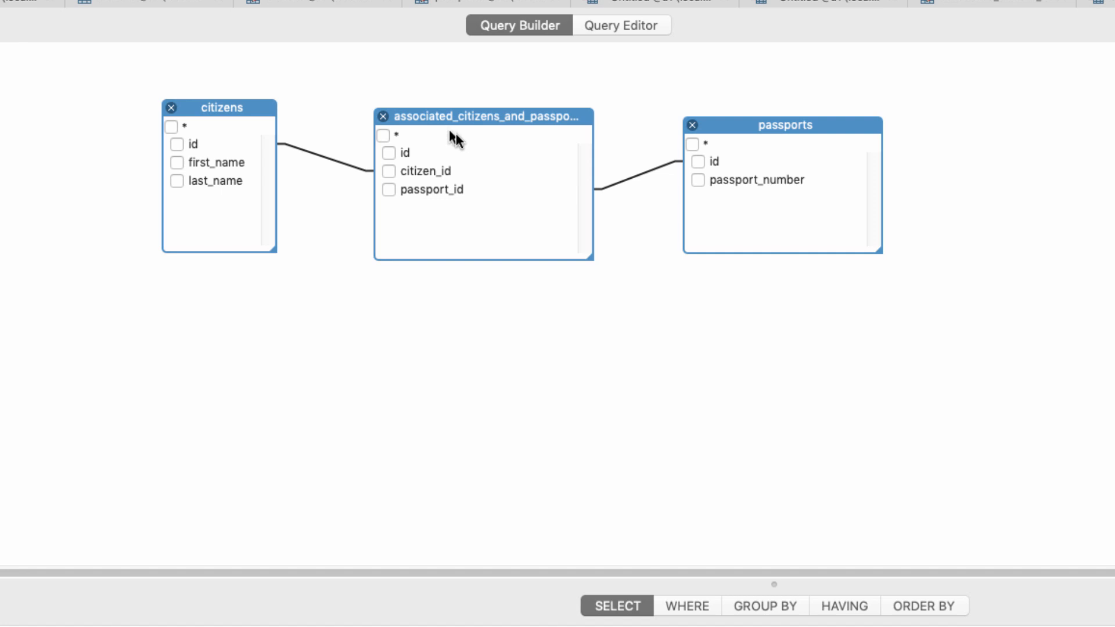
mouse_move(533, 122)
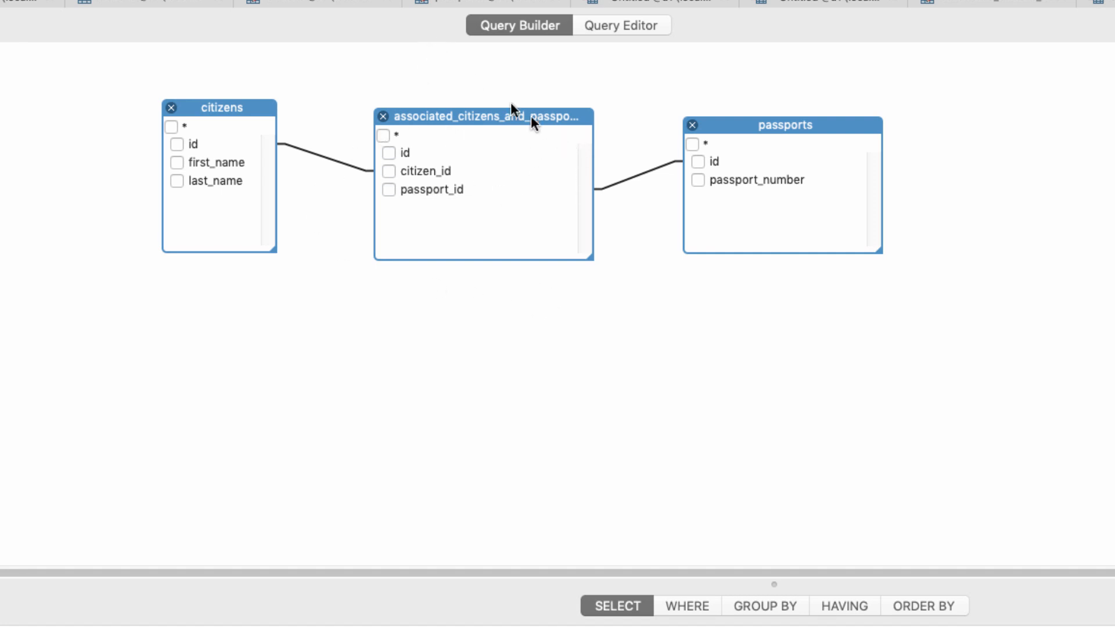
mouse_move(329, 258)
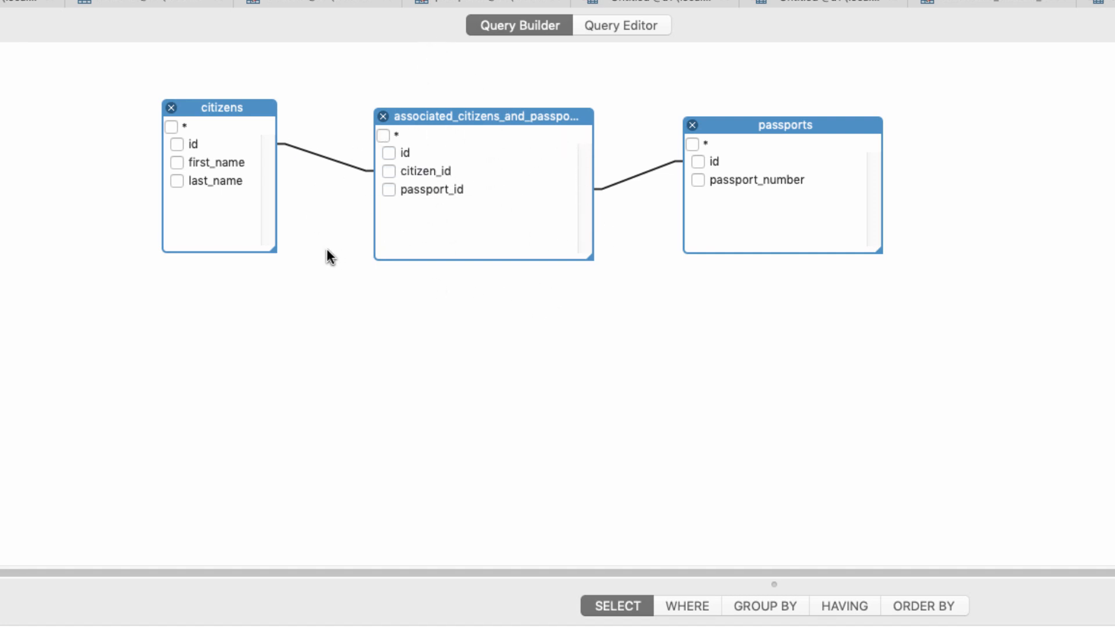
mouse_move(491, 281)
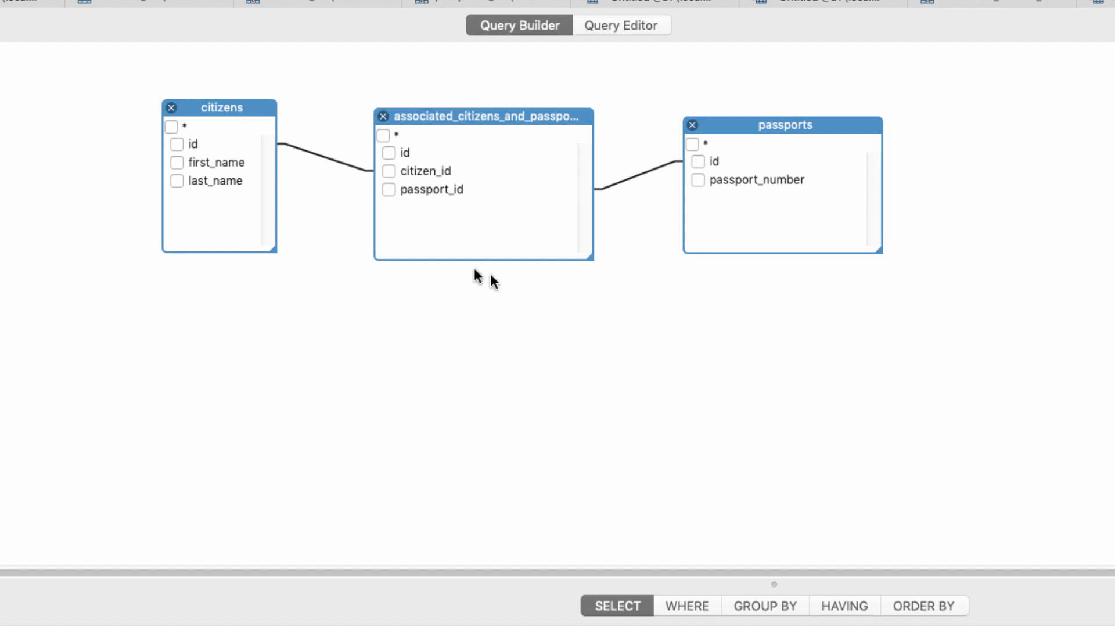
mouse_move(305, 245)
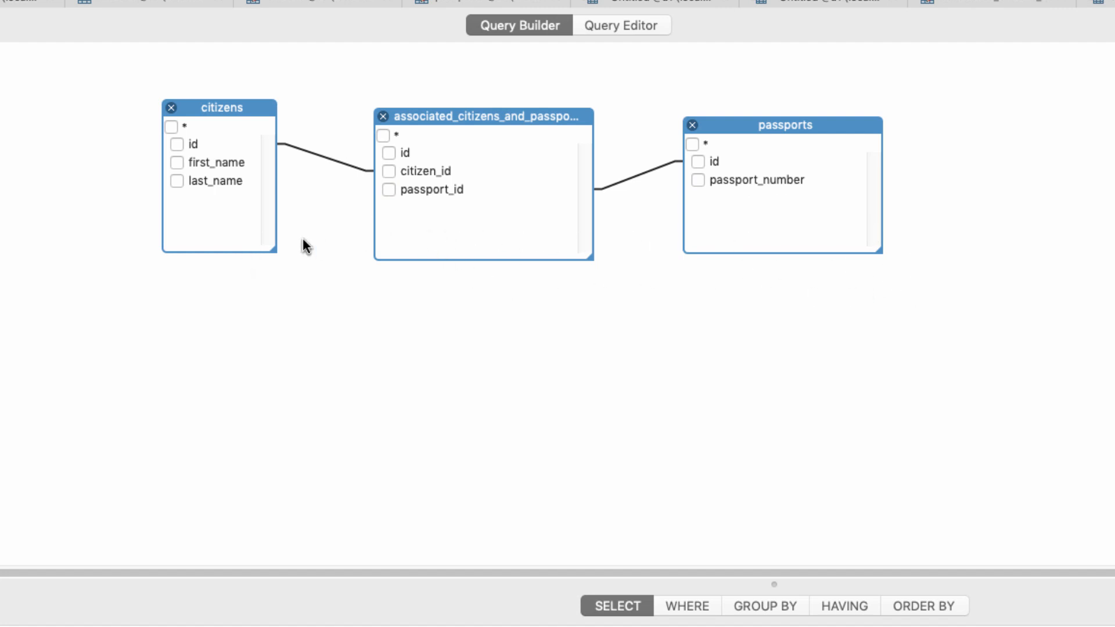
mouse_move(234, 119)
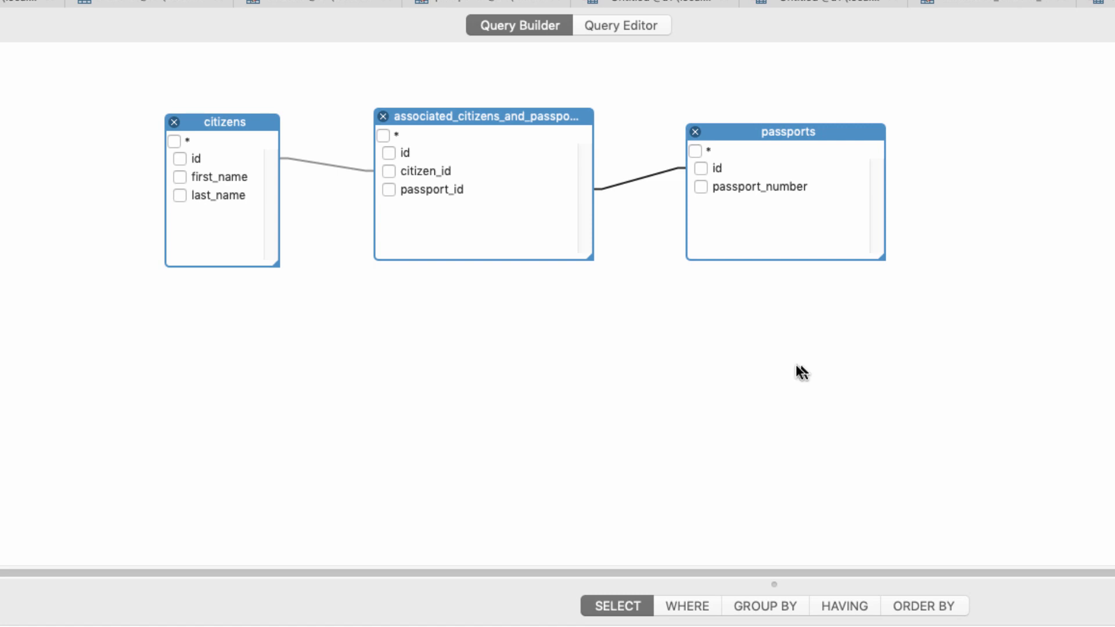
left_click_drag(223, 122, 223, 96)
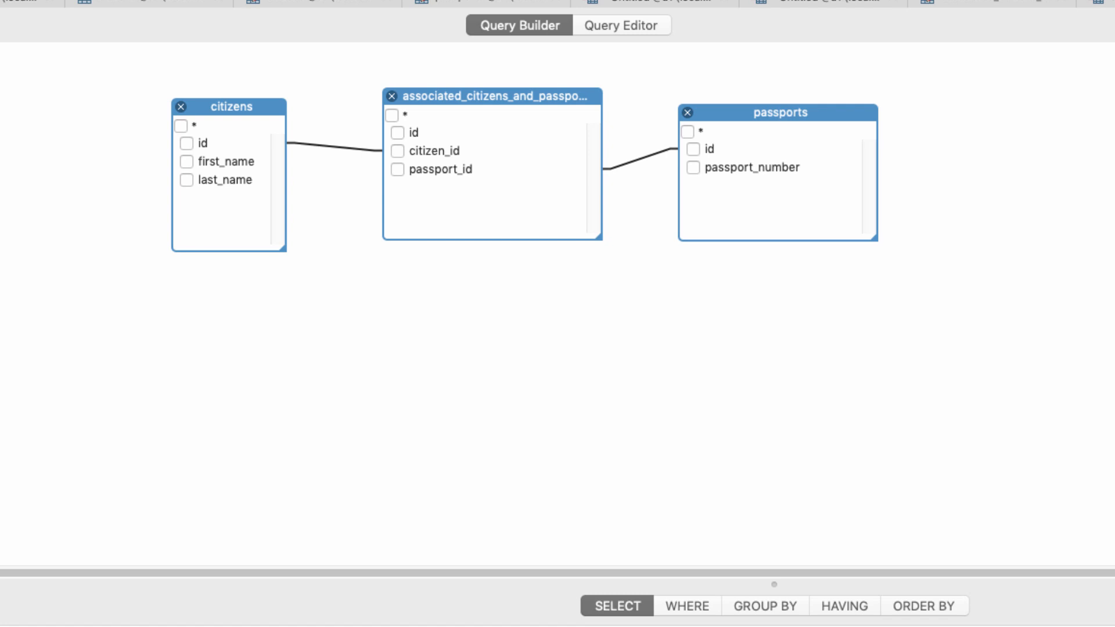
left_click(657, 62)
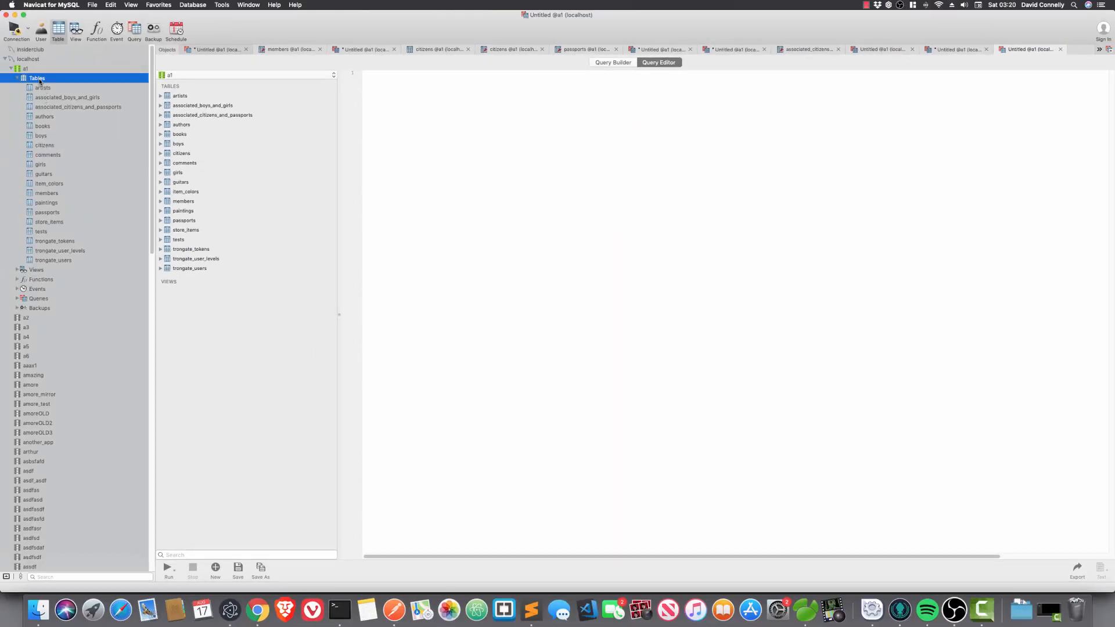
Step: Create a new table in a1 and name it Acme_login
left_click(168, 49)
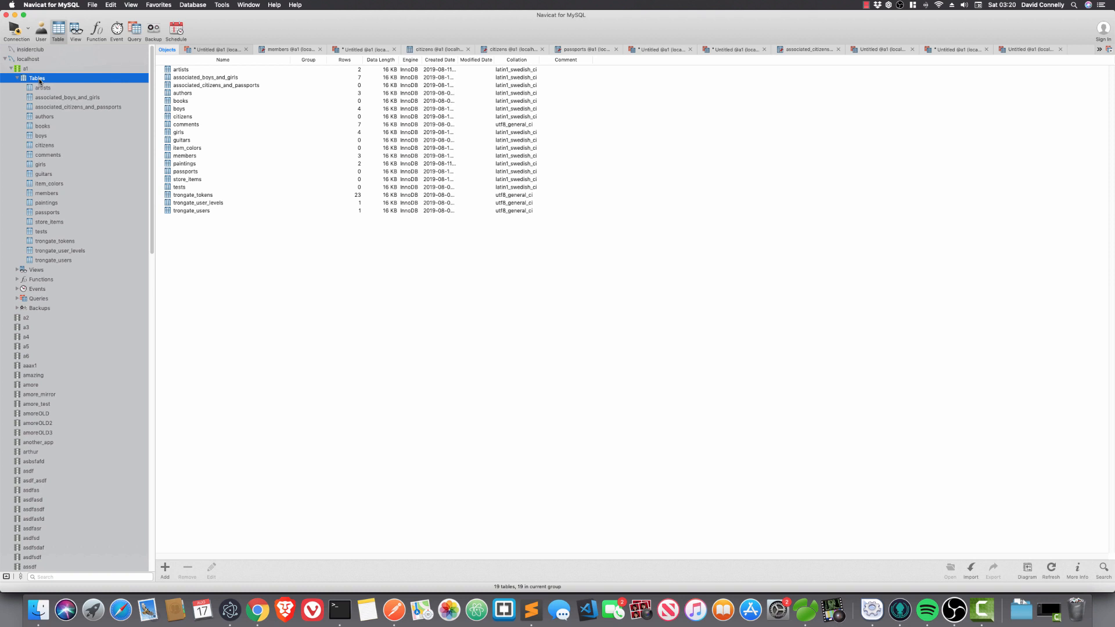
right_click(36, 78)
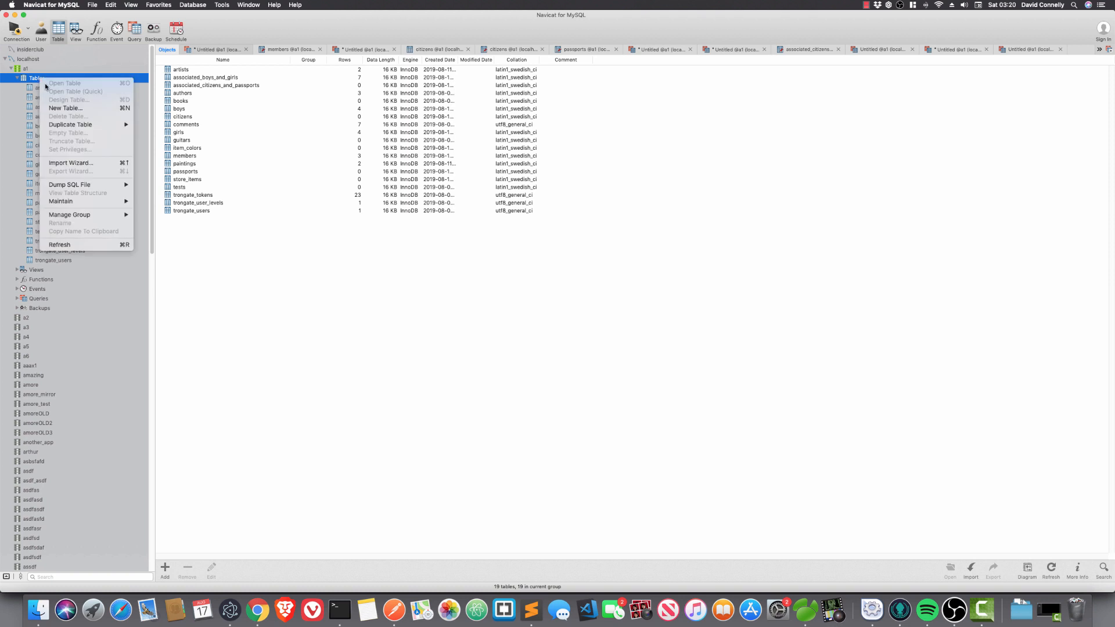
mouse_move(64, 108)
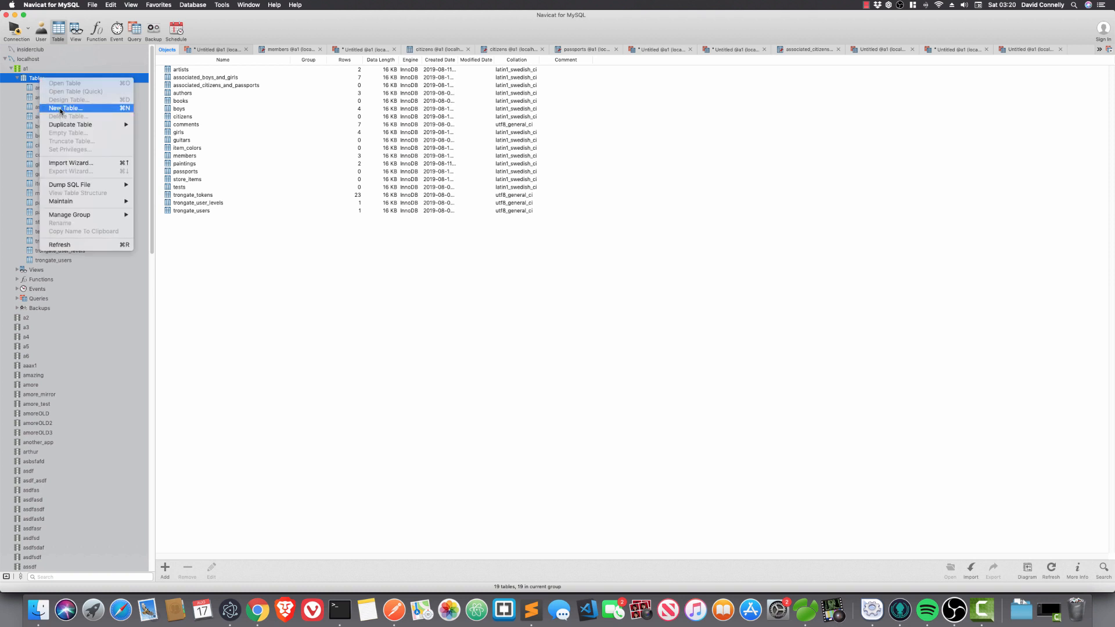
left_click(65, 109)
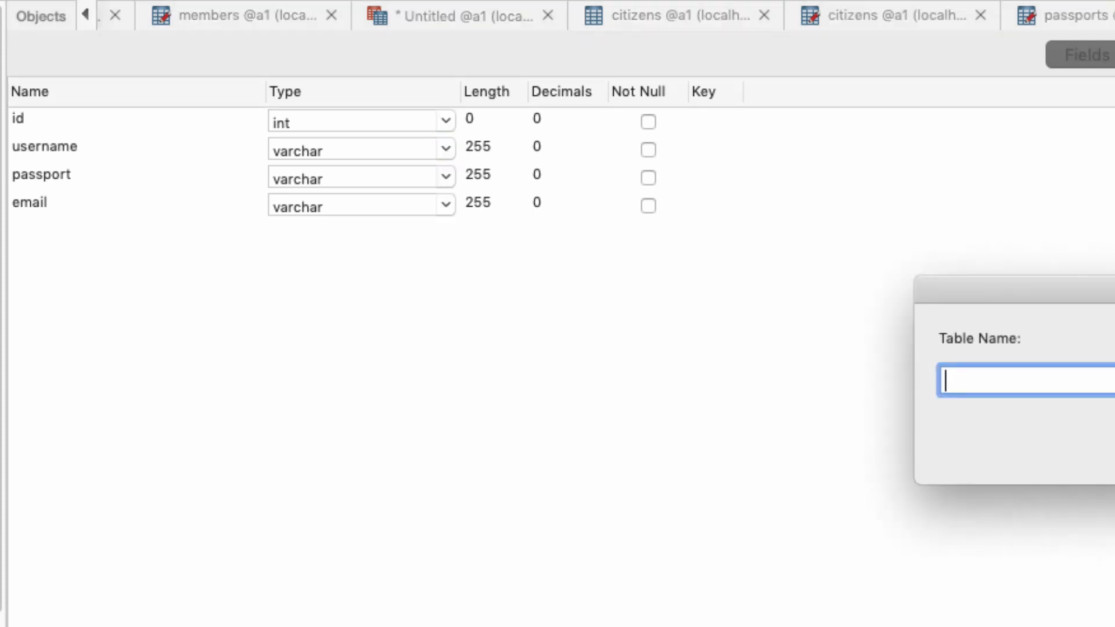
mouse_move(938, 612)
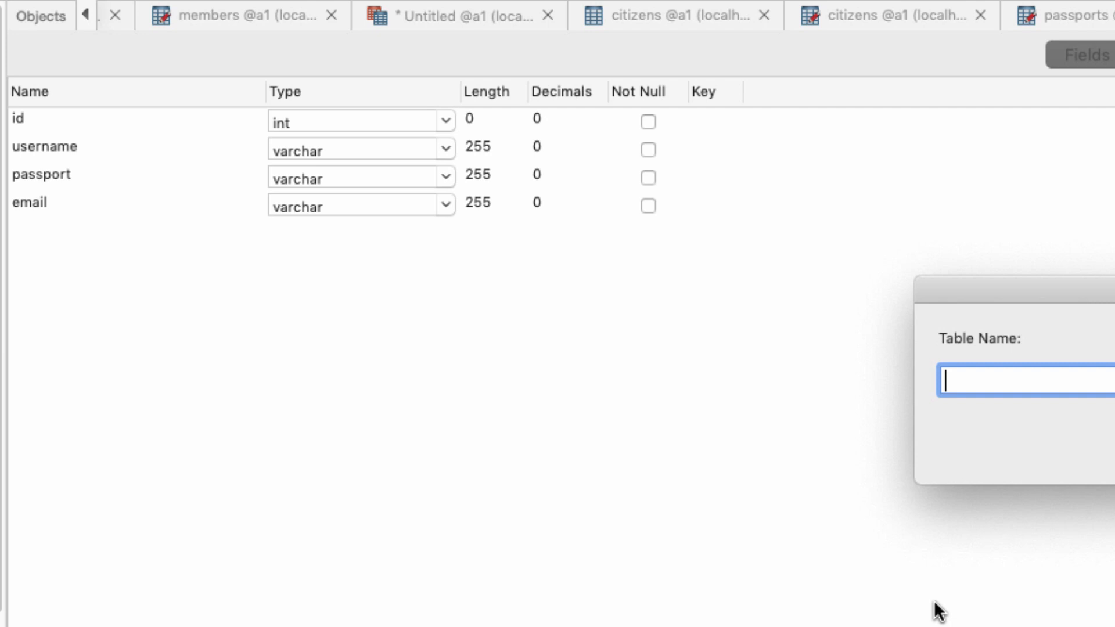
type("Acm")
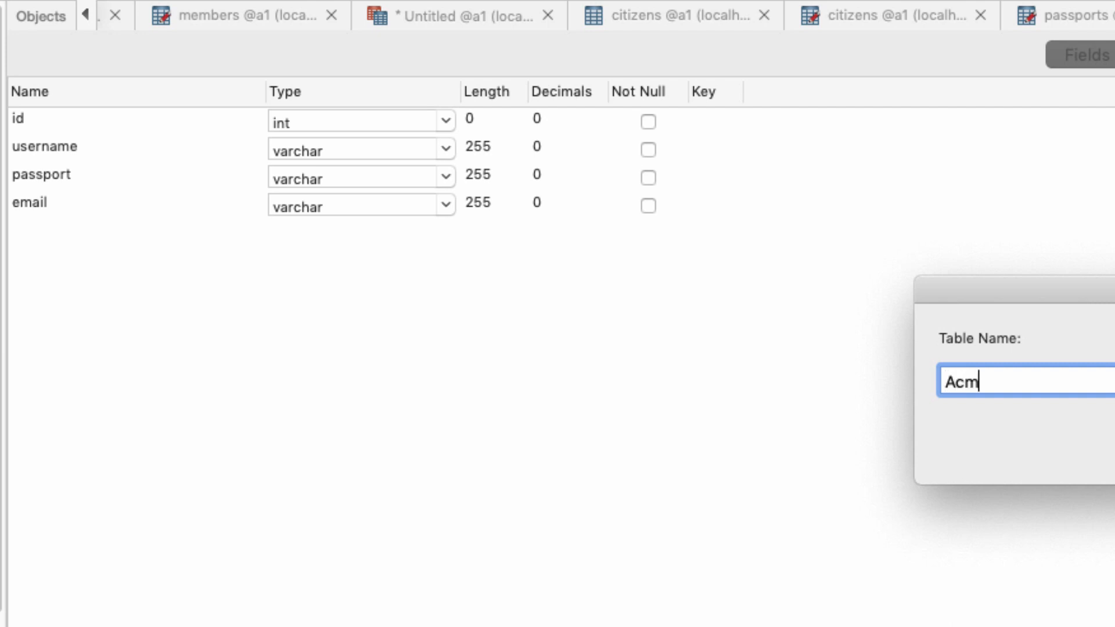
type("e_login")
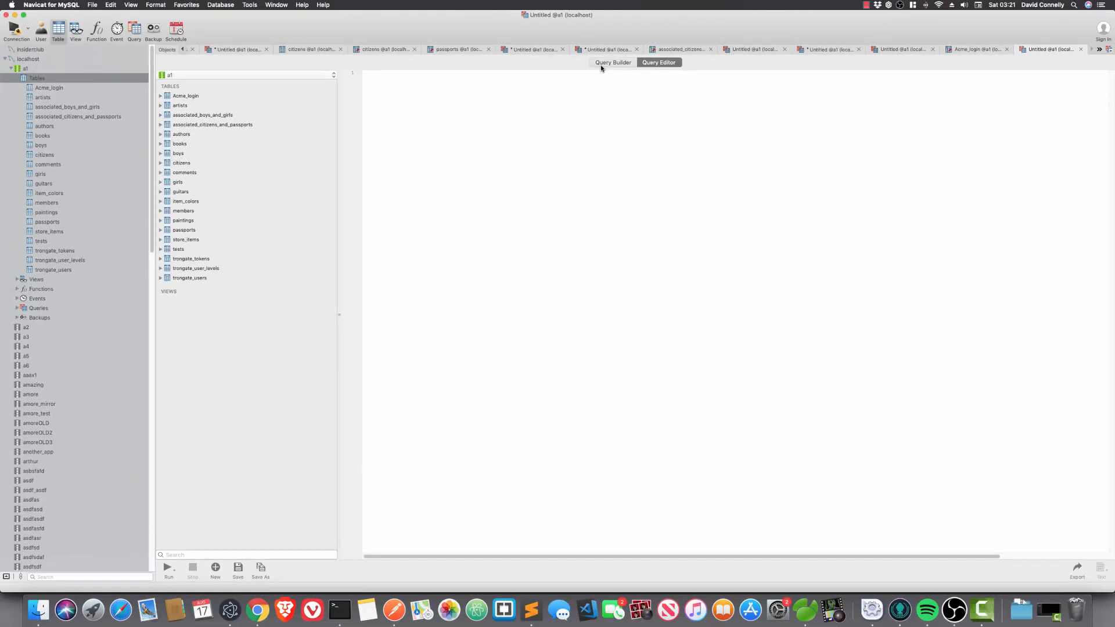
Step: In Query Builder, add trongate_users and link trongate_user_levels to it
left_click(613, 63)
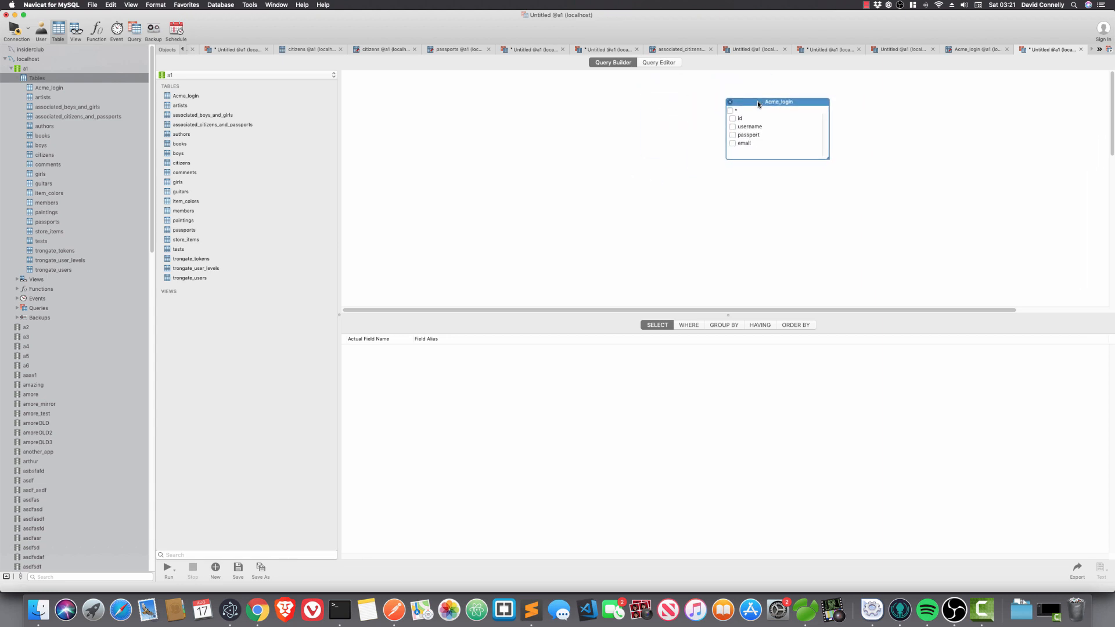
mouse_move(648, 159)
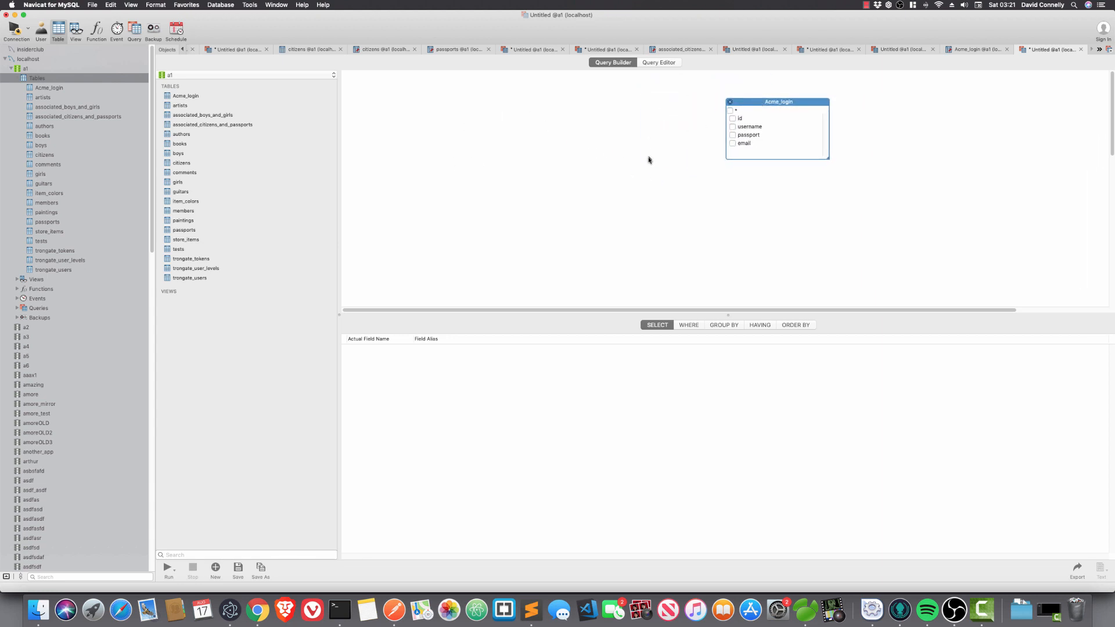
mouse_move(443, 206)
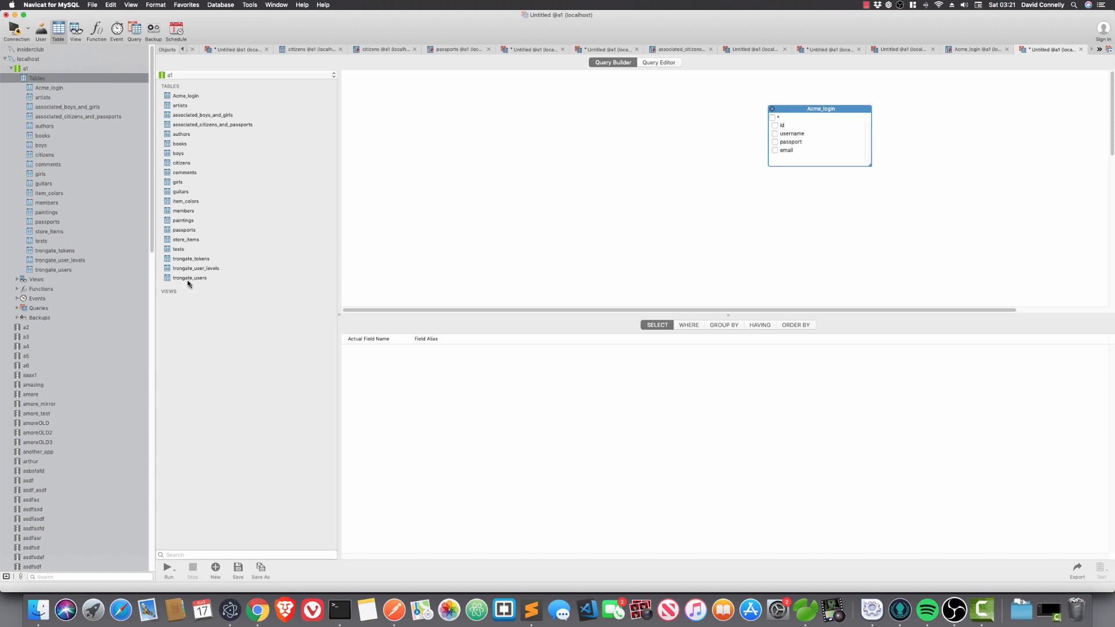
left_click(189, 277)
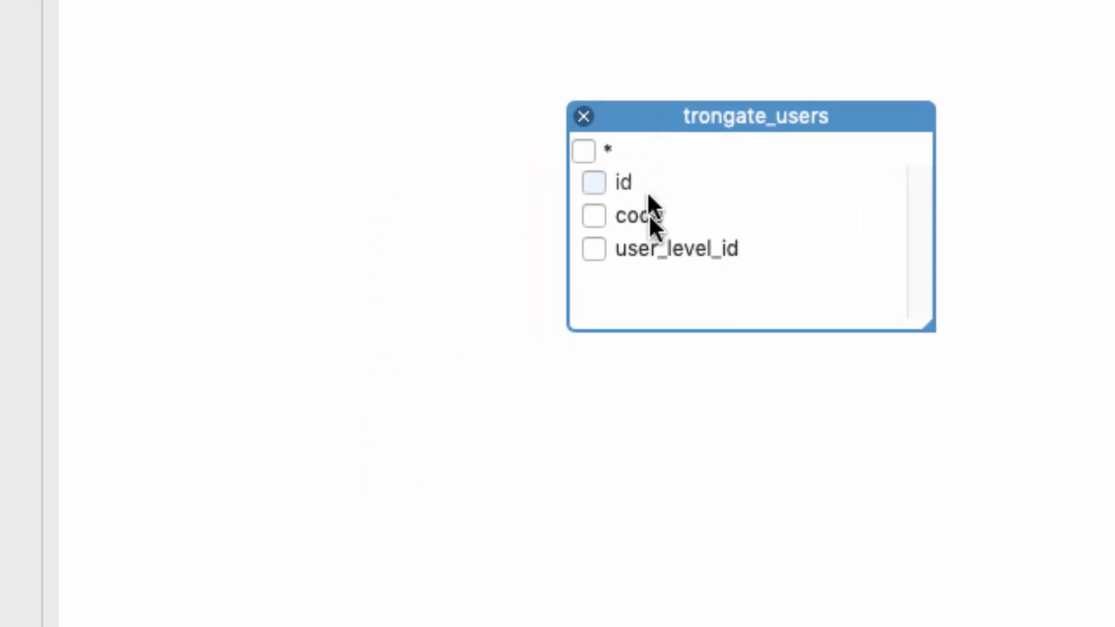
mouse_move(559, 532)
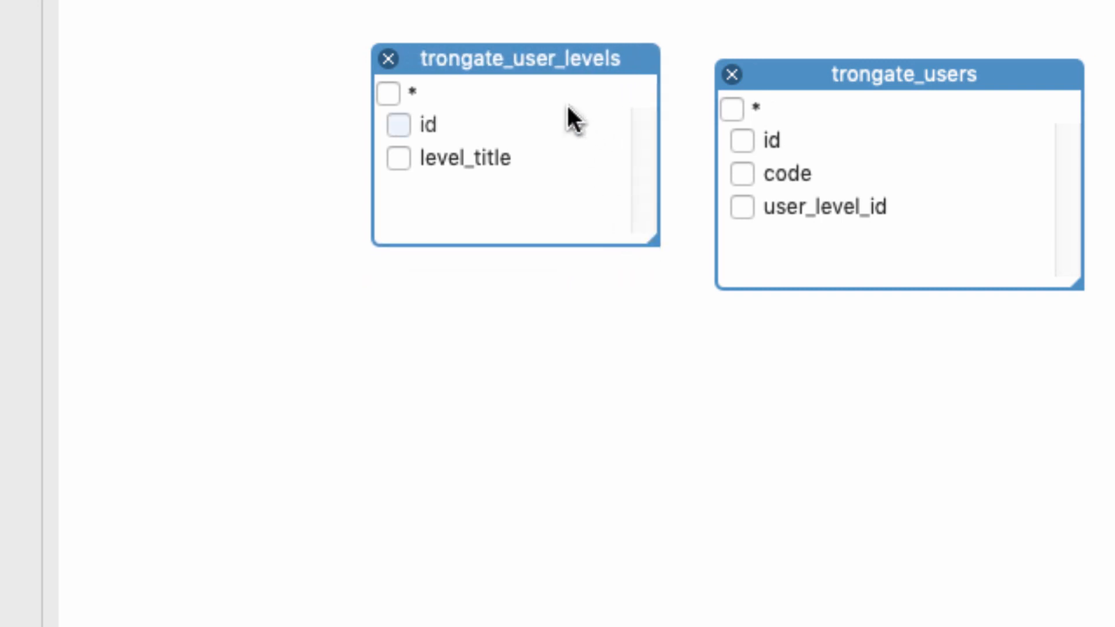
left_click_drag(513, 58, 436, 104)
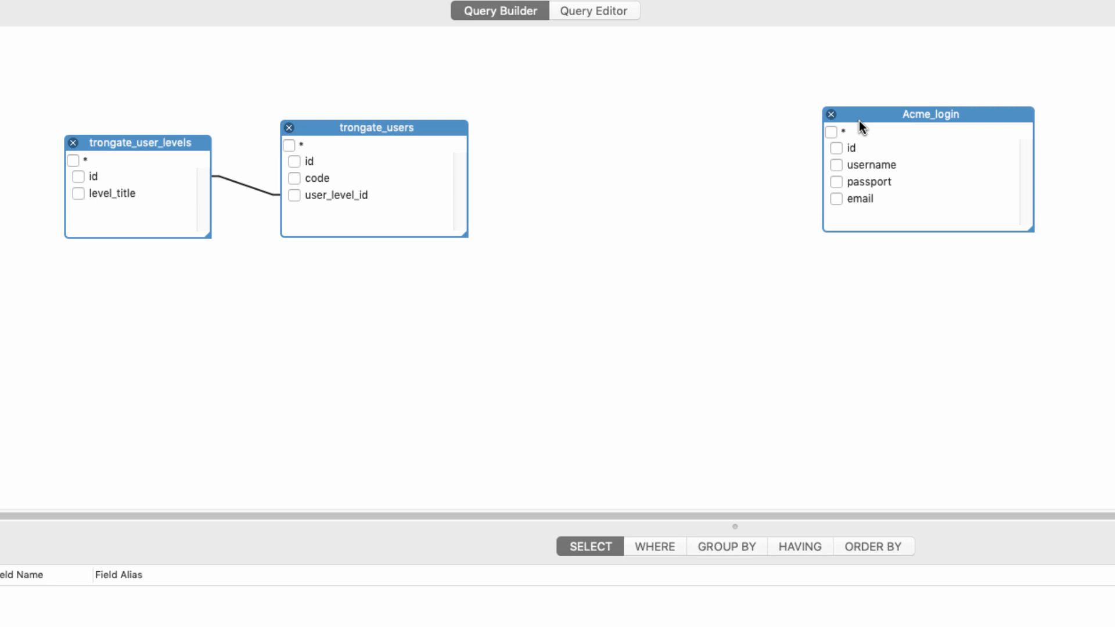
mouse_move(839, 108)
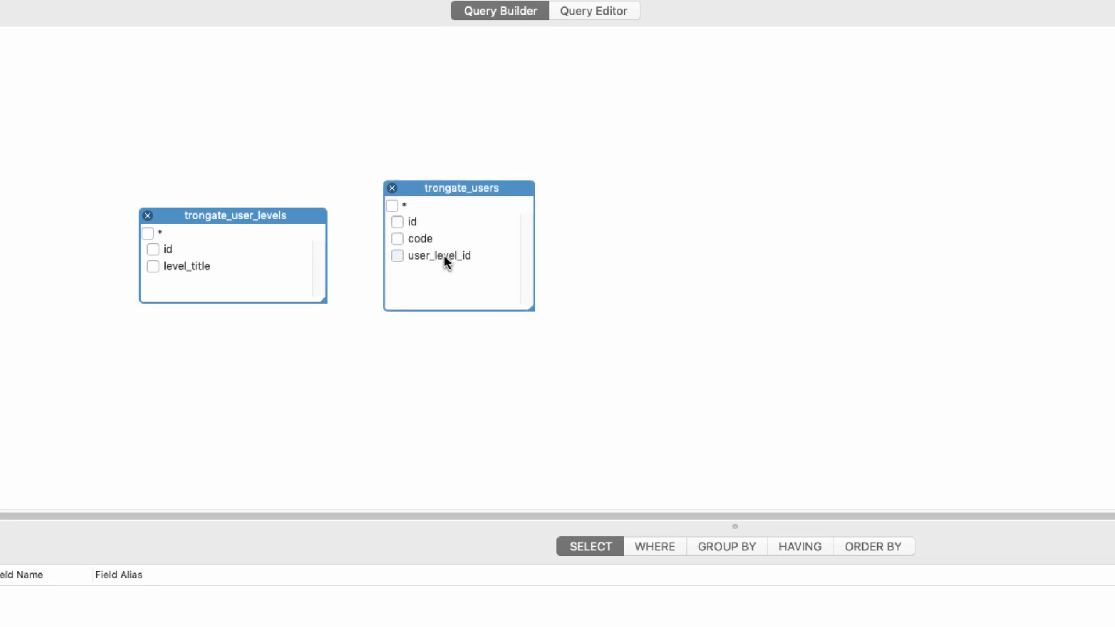
mouse_move(442, 196)
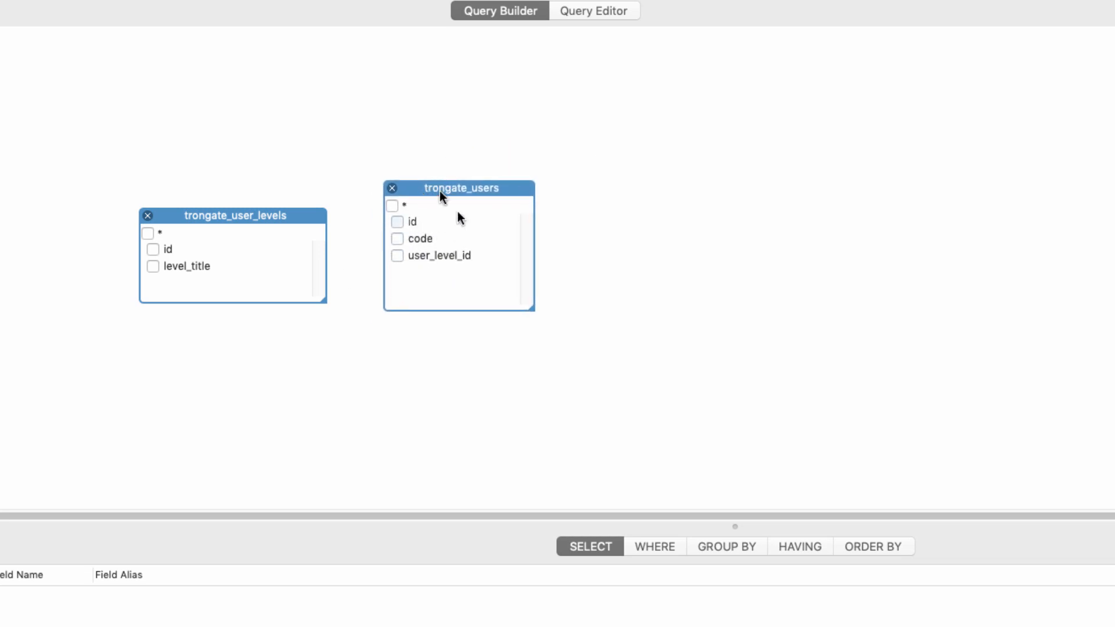
mouse_move(464, 284)
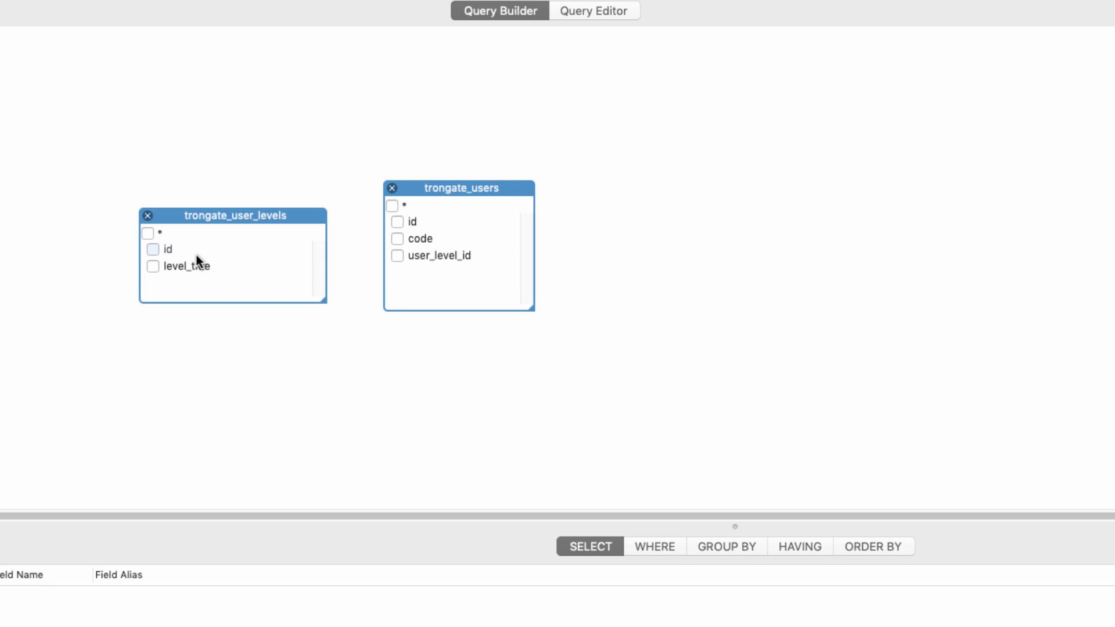
Step: Join trongate_user_levels id to user_level_id and place Acme_login in the diagram
left_click_drag(168, 250, 318, 249)
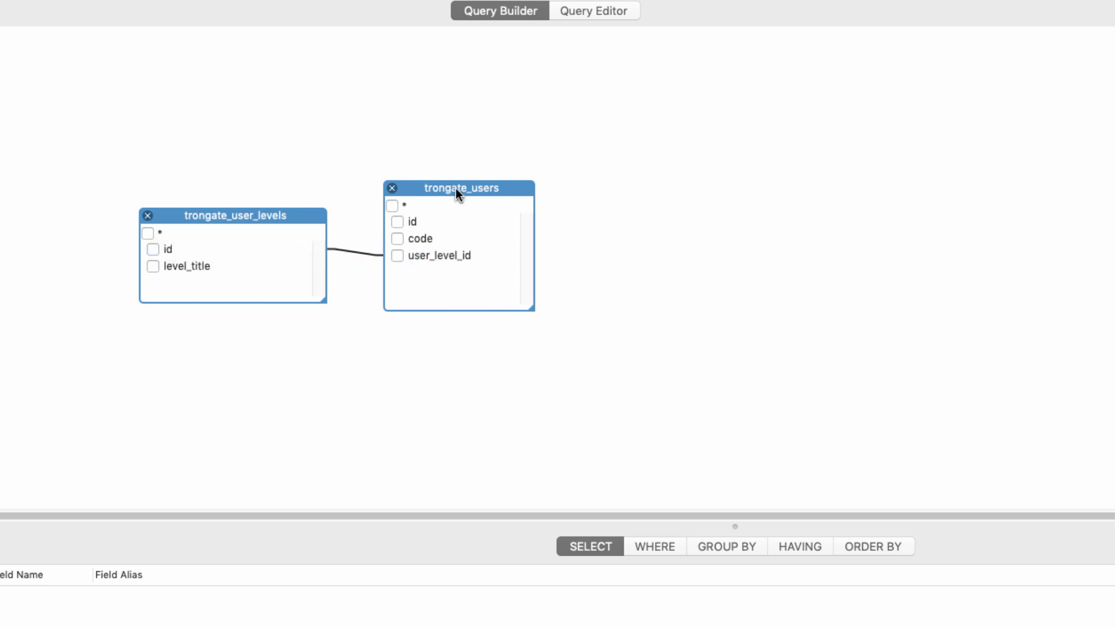
left_click_drag(462, 189, 467, 201)
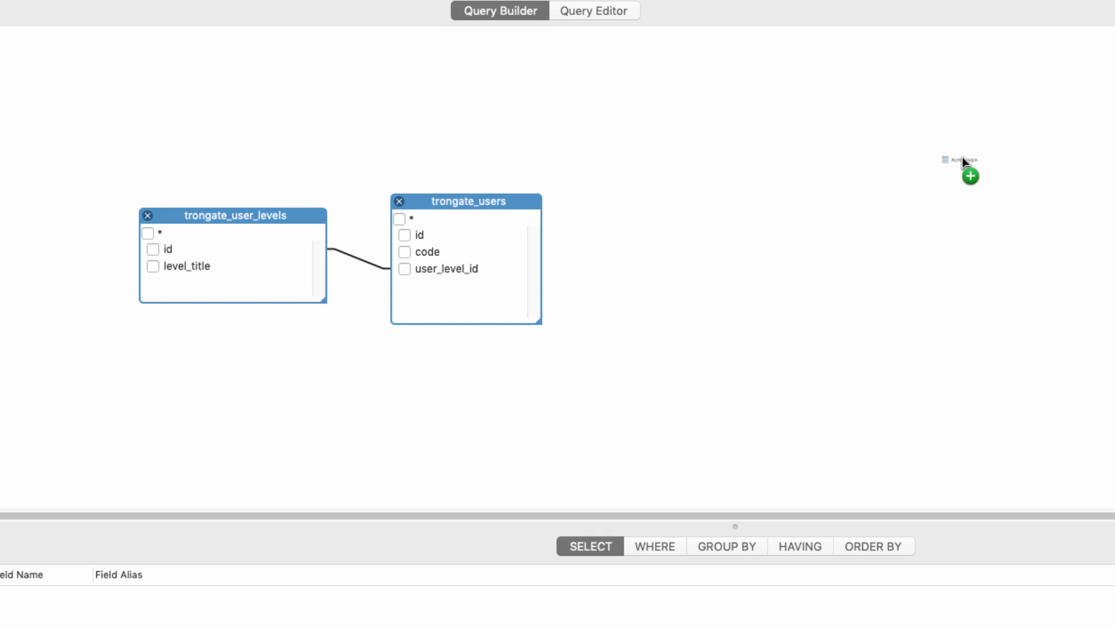
left_click(970, 175)
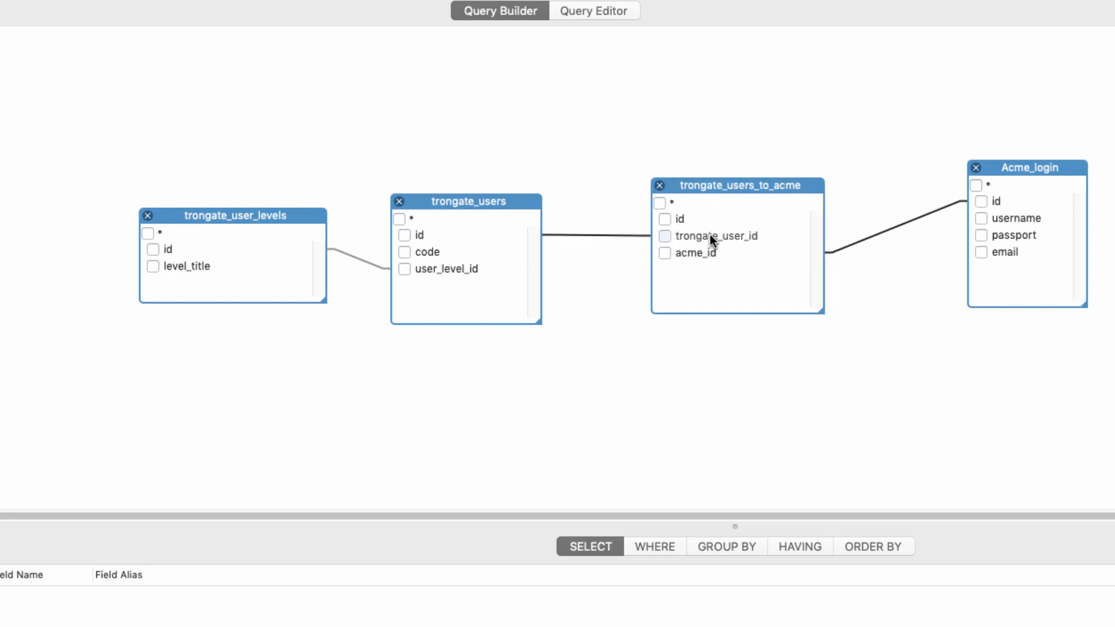
Step: Check the generated four-table SELECT SQL, then return to the diagram
left_click(593, 10)
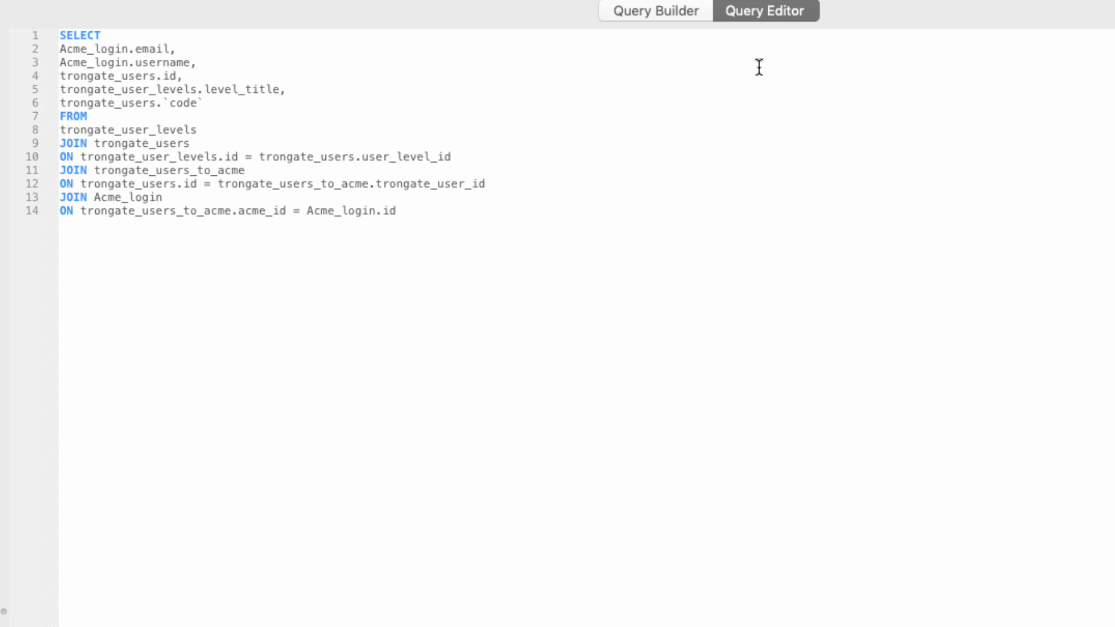
mouse_move(265, 180)
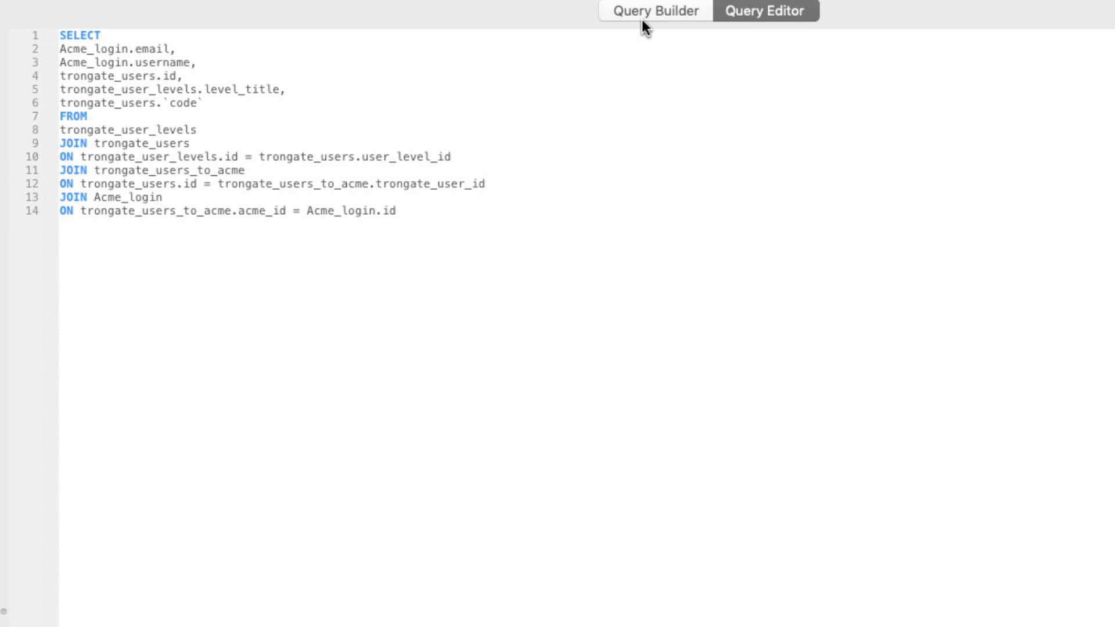
left_click(653, 11)
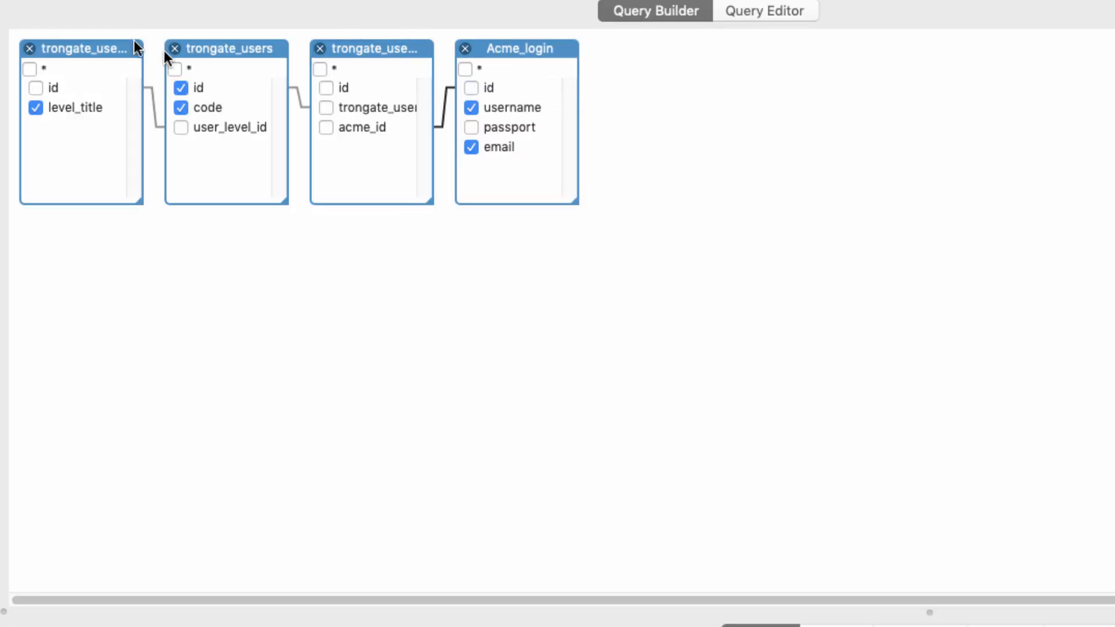
mouse_move(777, 420)
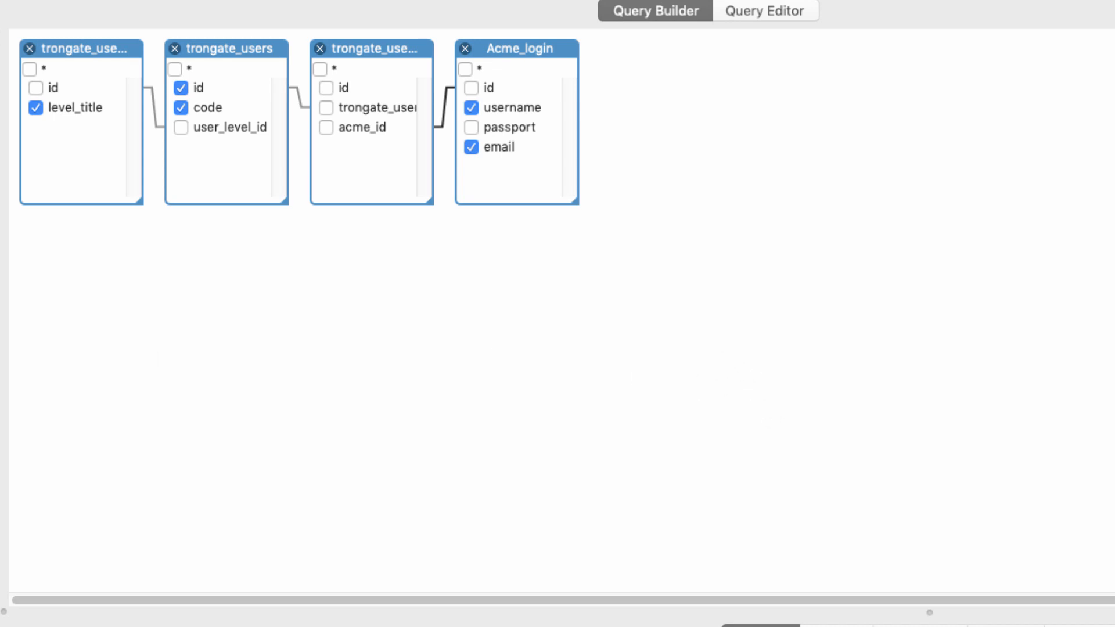
mouse_move(530, 56)
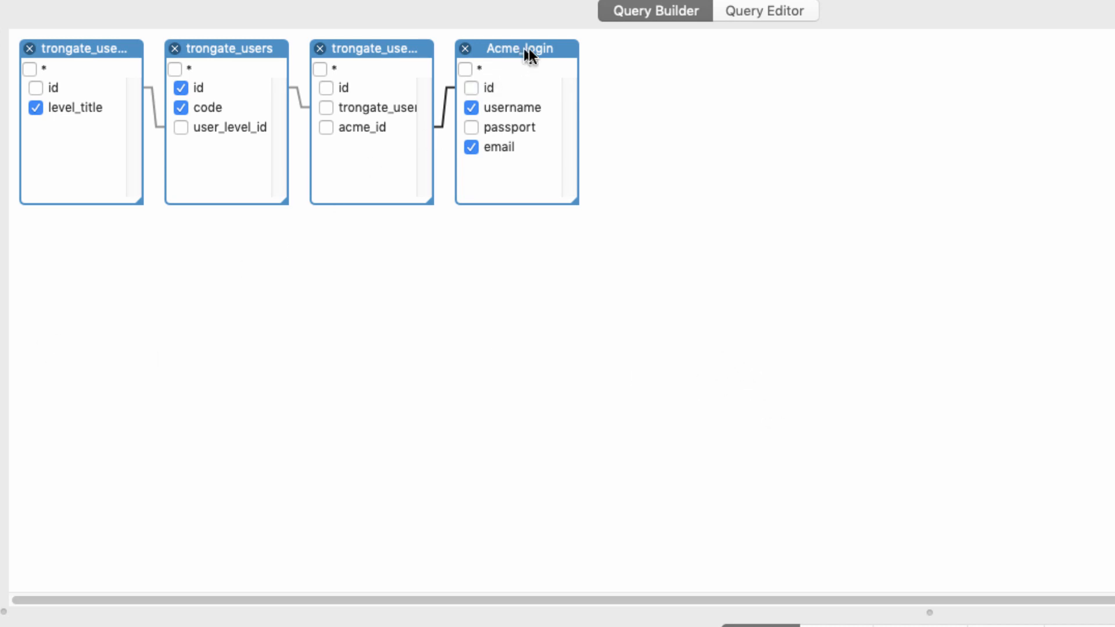
Step: Place user_login_systems beside trongate_users so the login-system branches link around it
left_click(465, 49)
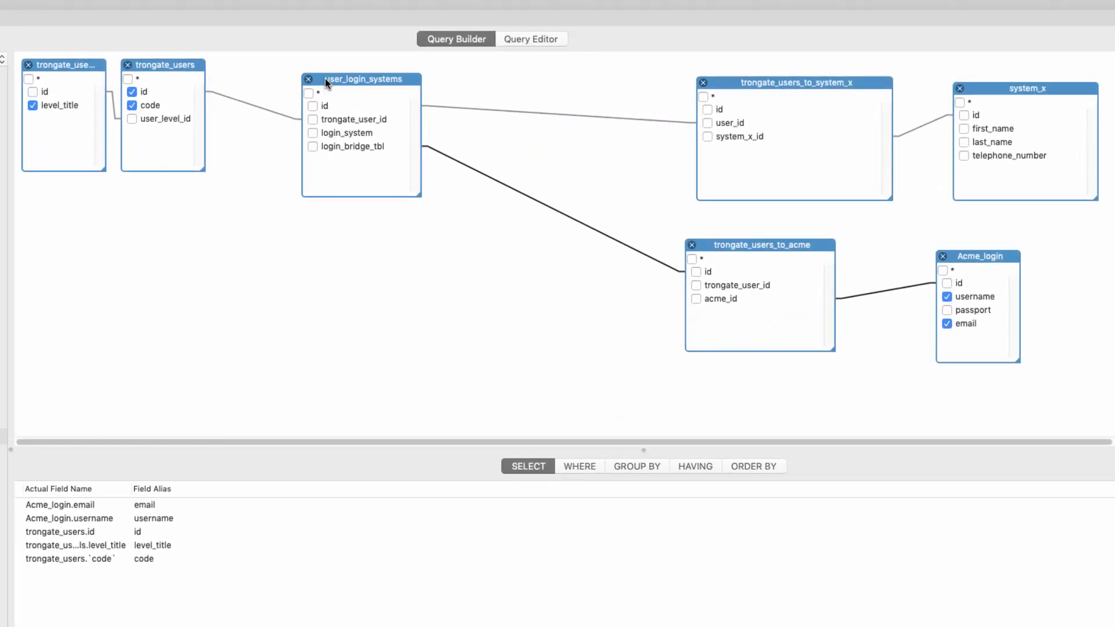
left_click_drag(361, 79, 311, 76)
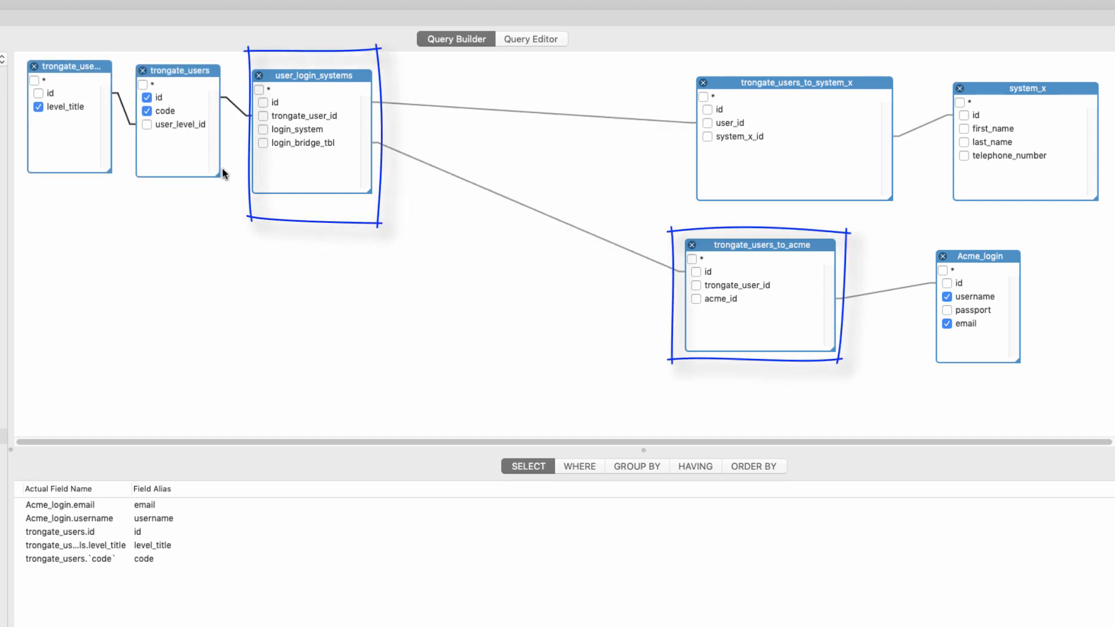
mouse_move(221, 178)
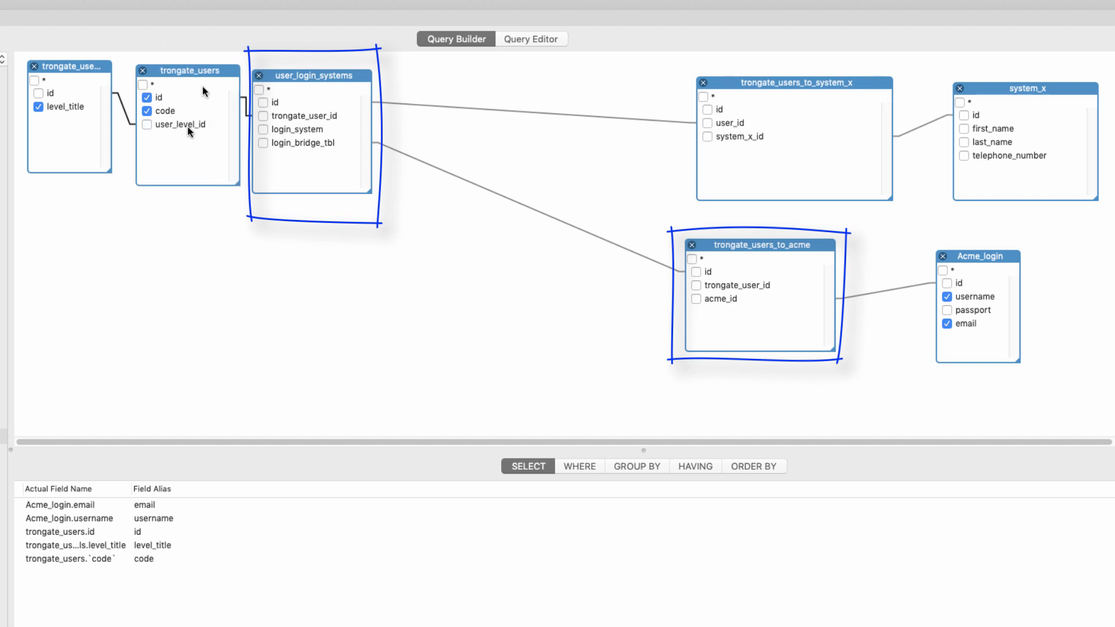
mouse_move(139, 217)
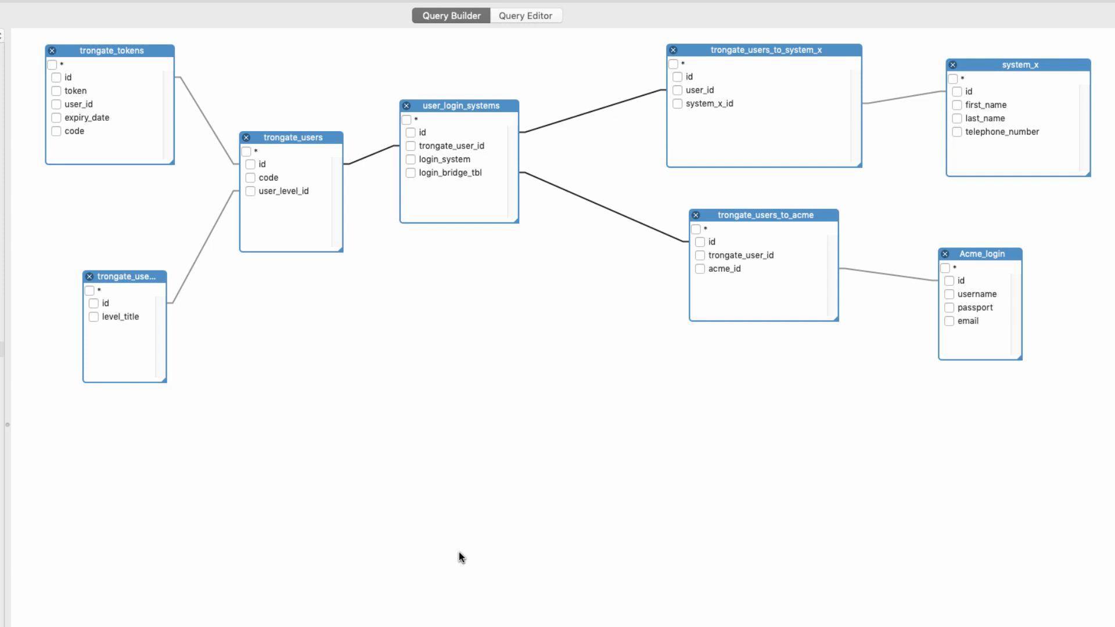
Step: Reposition trongate_tokens, then send the GET drivers request in the API Explorer to return three driver rows
left_click_drag(110, 50, 124, 53)
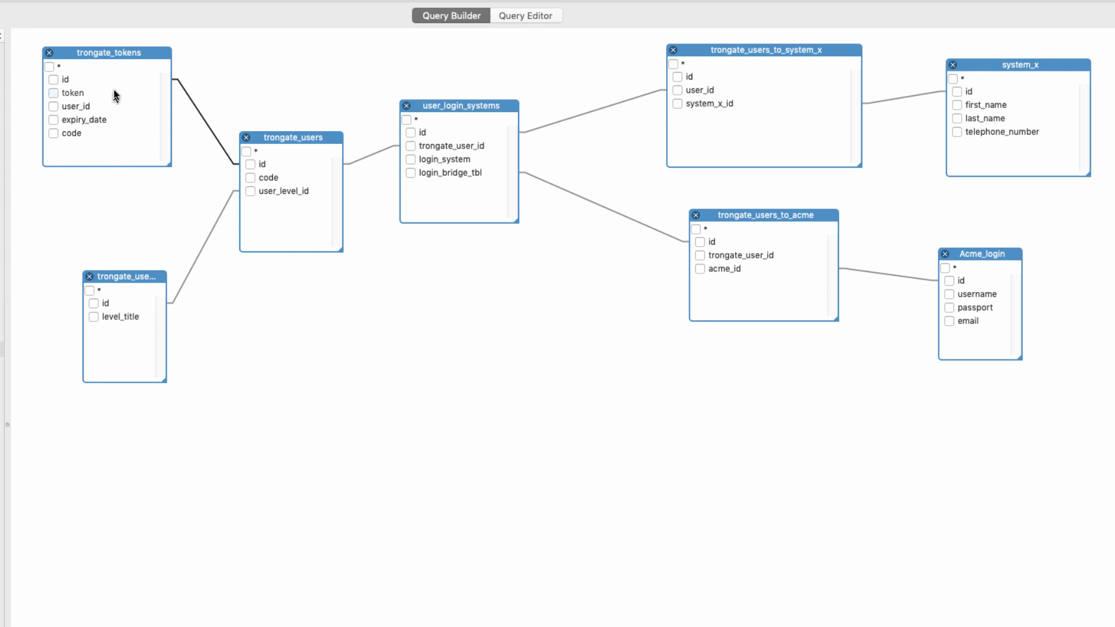
mouse_move(129, 56)
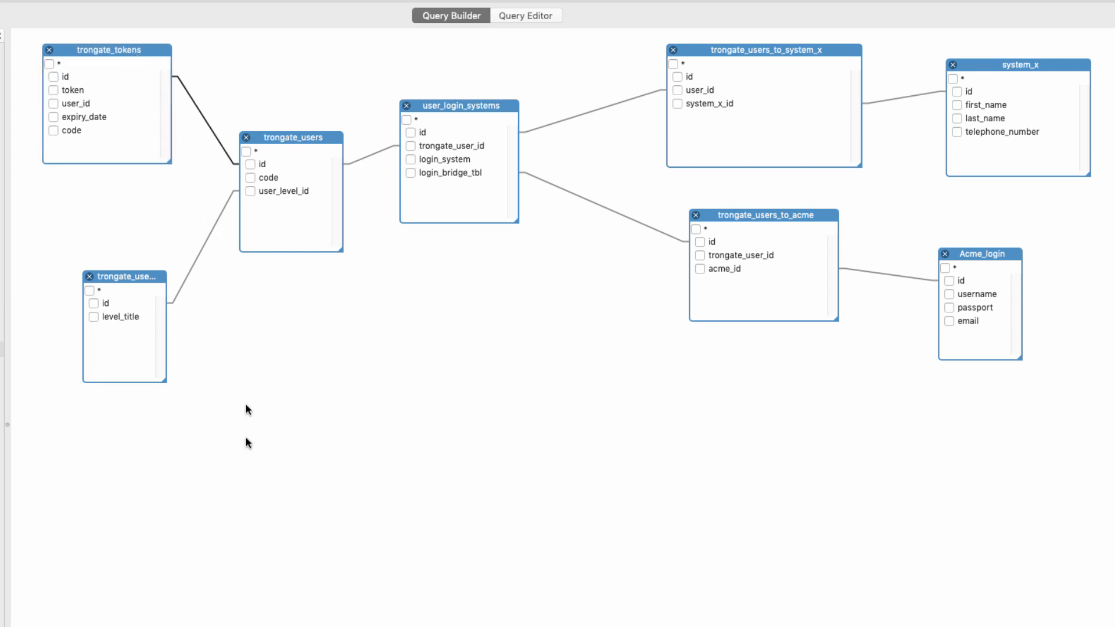
mouse_move(258, 579)
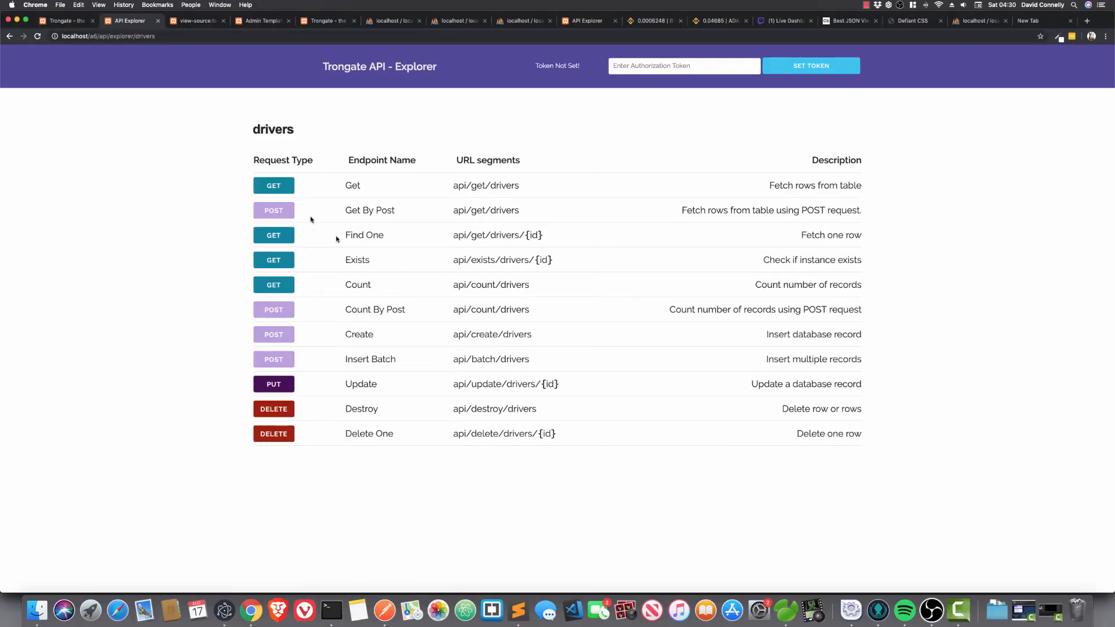
left_click(273, 185)
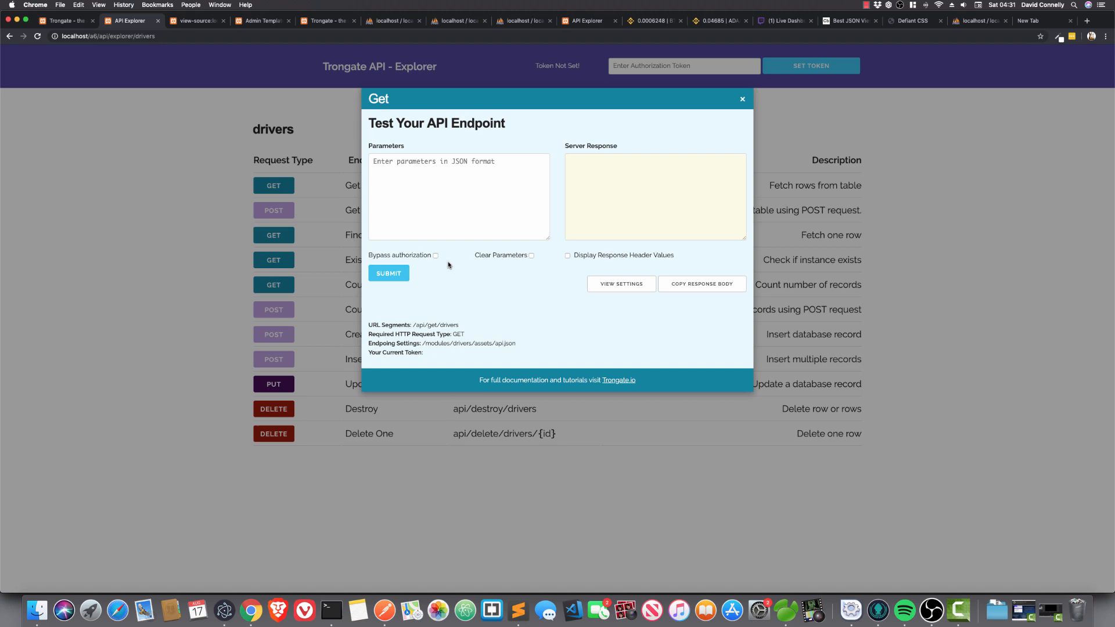
left_click(388, 273)
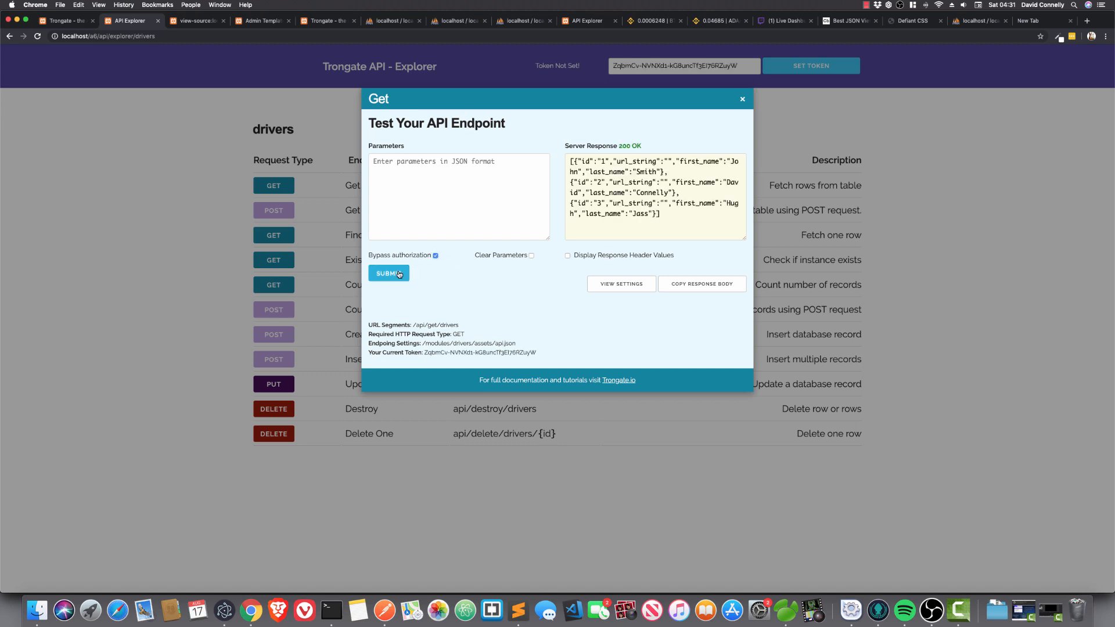